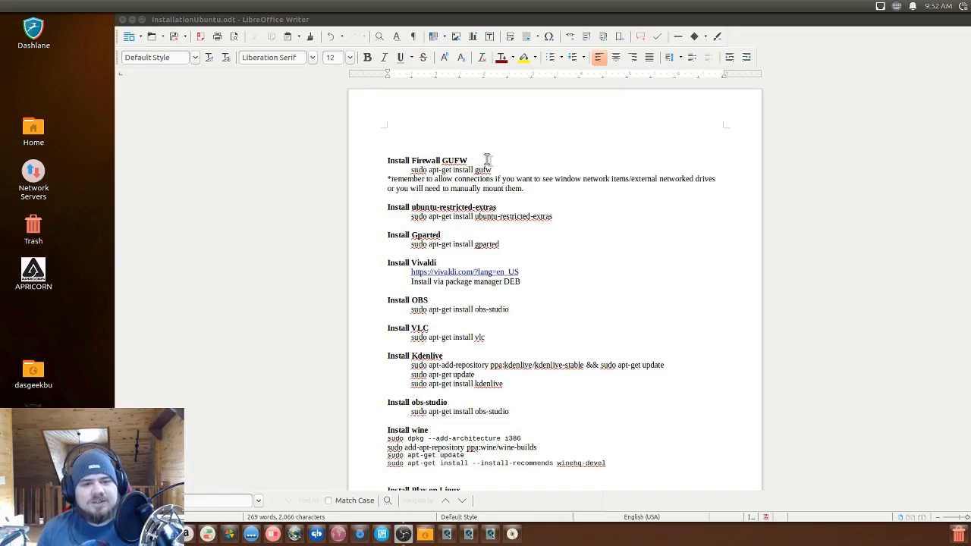
{"action": "mouse_move", "coordinate": [446, 429]}
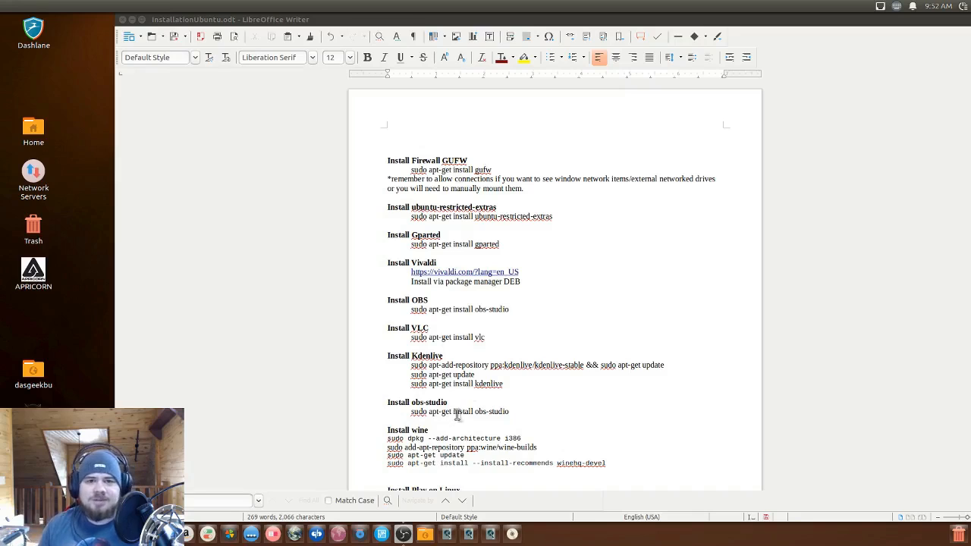
{"action": "mouse_move", "coordinate": [476, 433]}
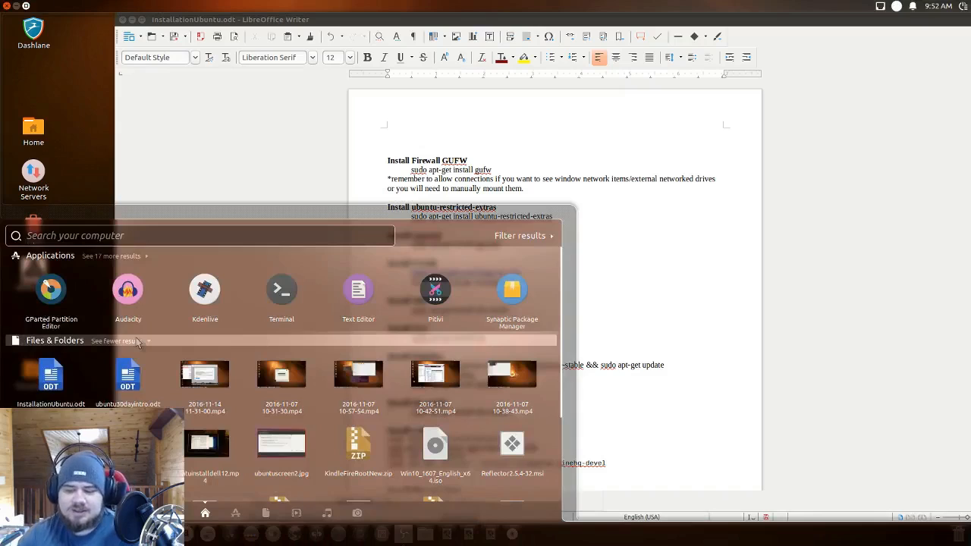
Launch Terminal from the Dash, move its window lower, and start a new Dash search
{"action": "type", "text": "terminal"}
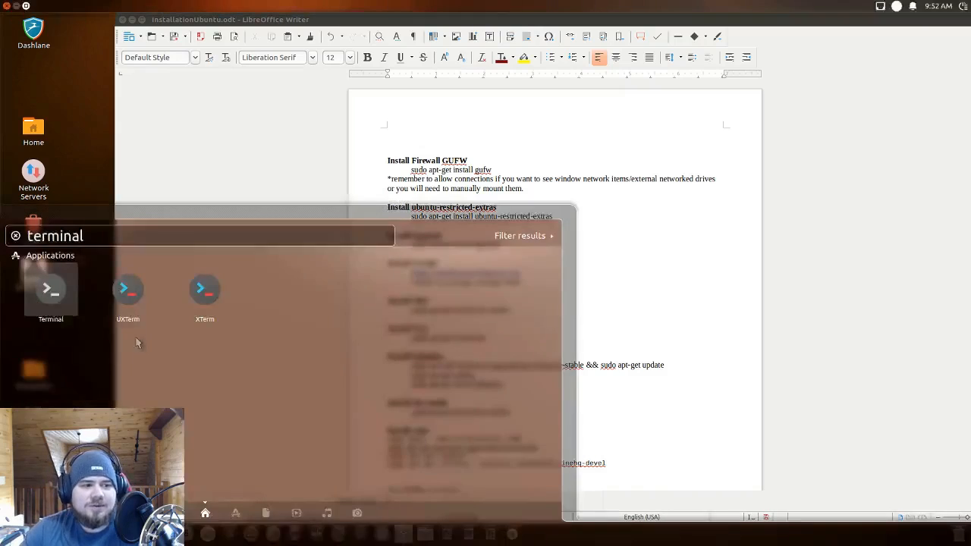
{"action": "left_click", "coordinate": [50, 291]}
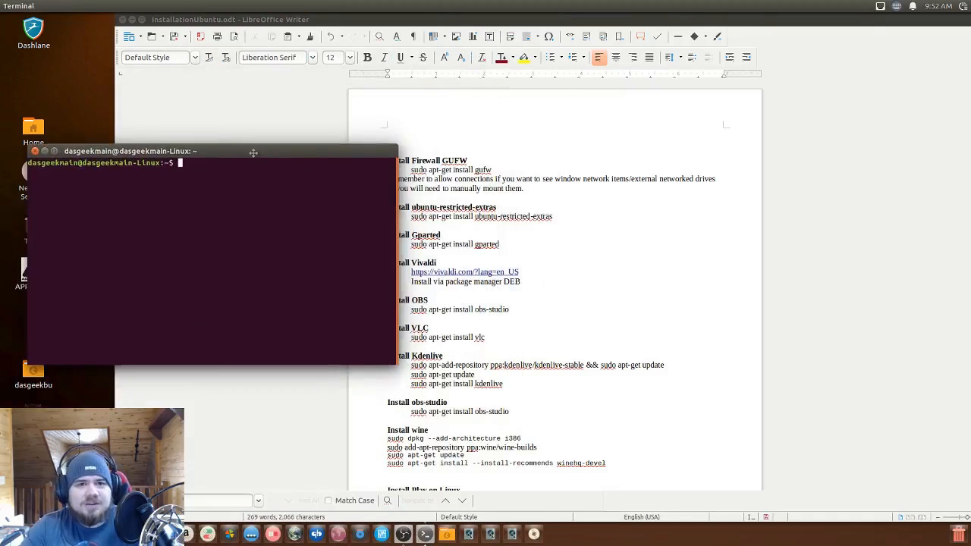
{"action": "left_click_drag", "start_coordinate": [211, 151], "coordinate": [278, 266]}
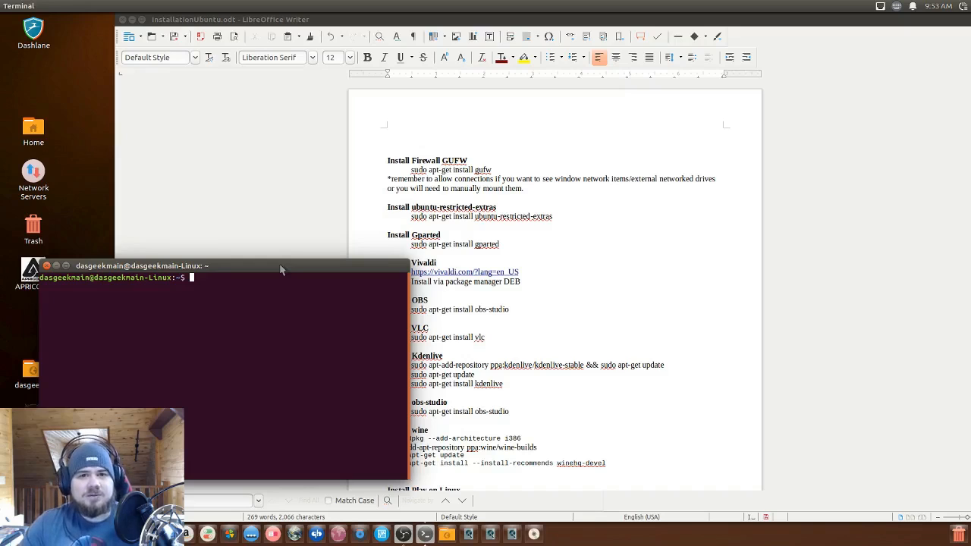
{"action": "type", "text": "lkj"}
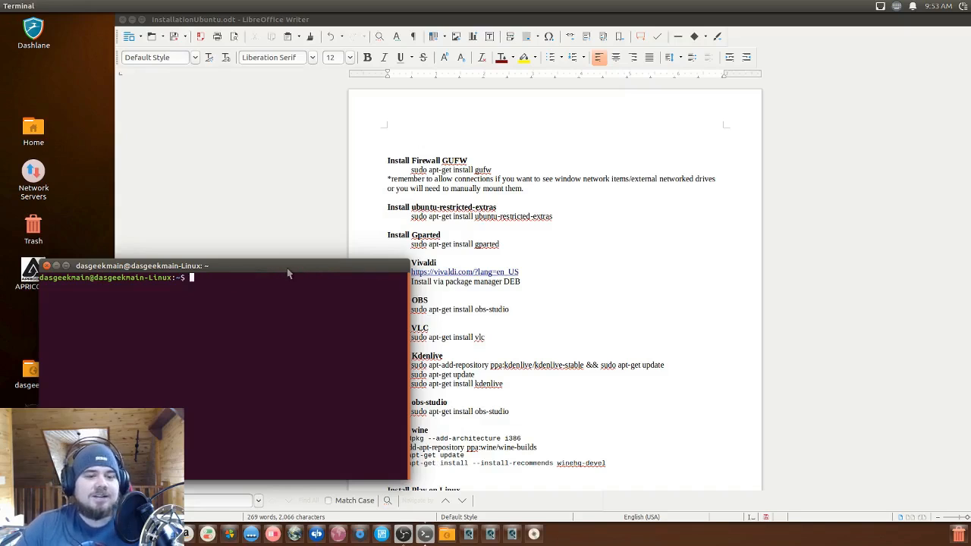
{"action": "mouse_move", "coordinate": [324, 184]}
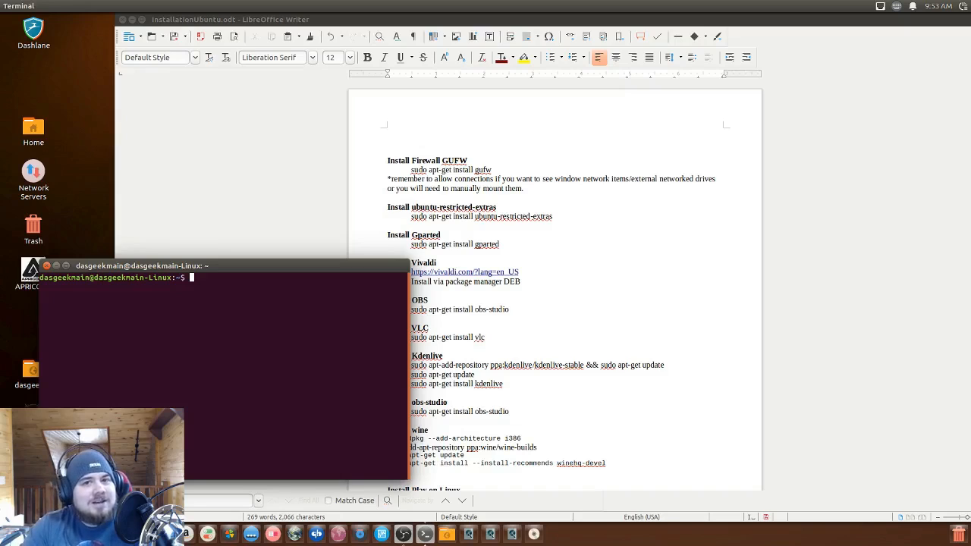
{"action": "mouse_move", "coordinate": [457, 259]}
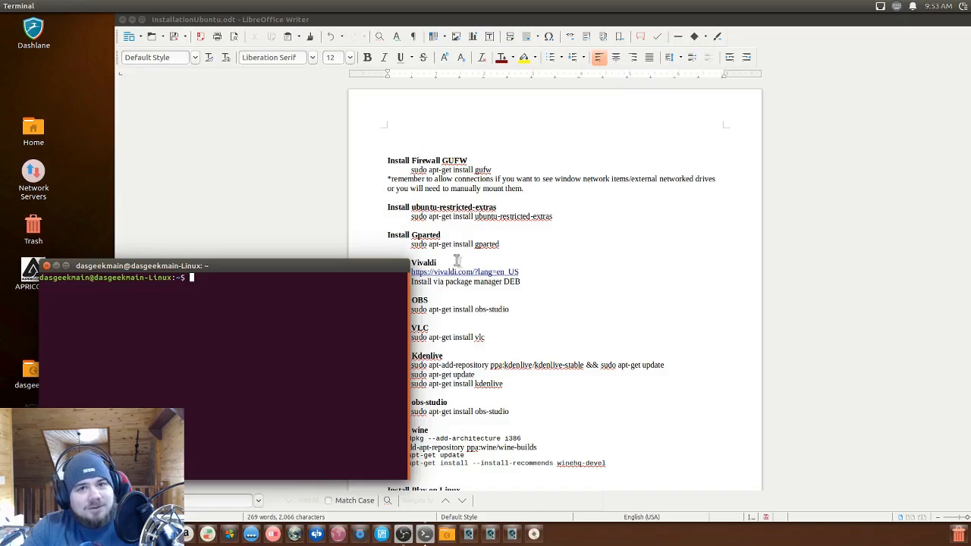
{"action": "mouse_move", "coordinate": [450, 263]}
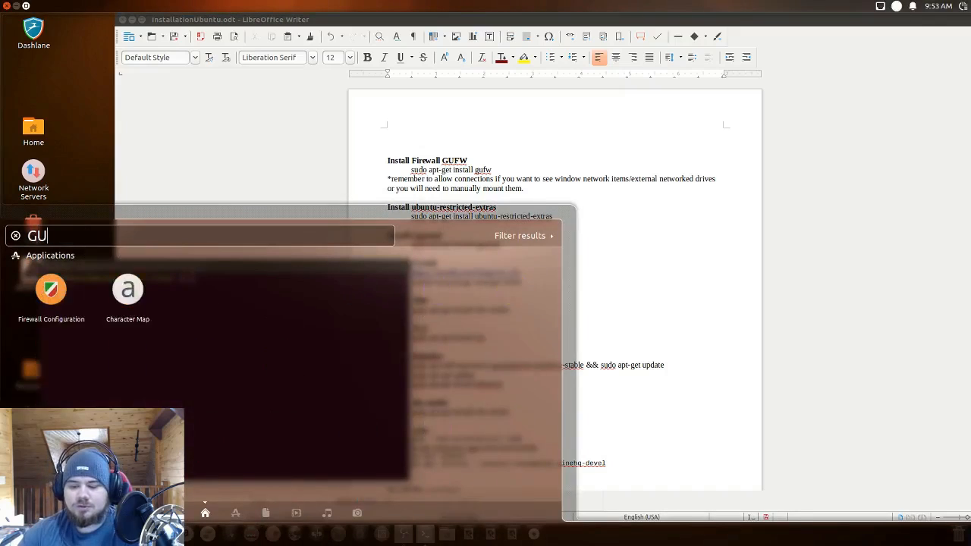
Launch Firewall Configuration, authenticating with the password and retrying after the failed attempt
{"action": "type", "text": "FW"}
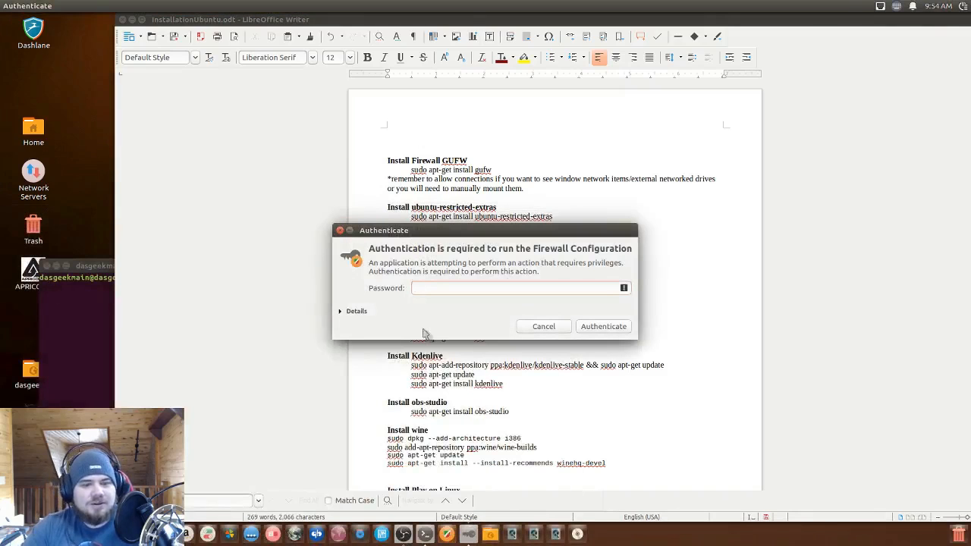
{"action": "type", "text": "password"}
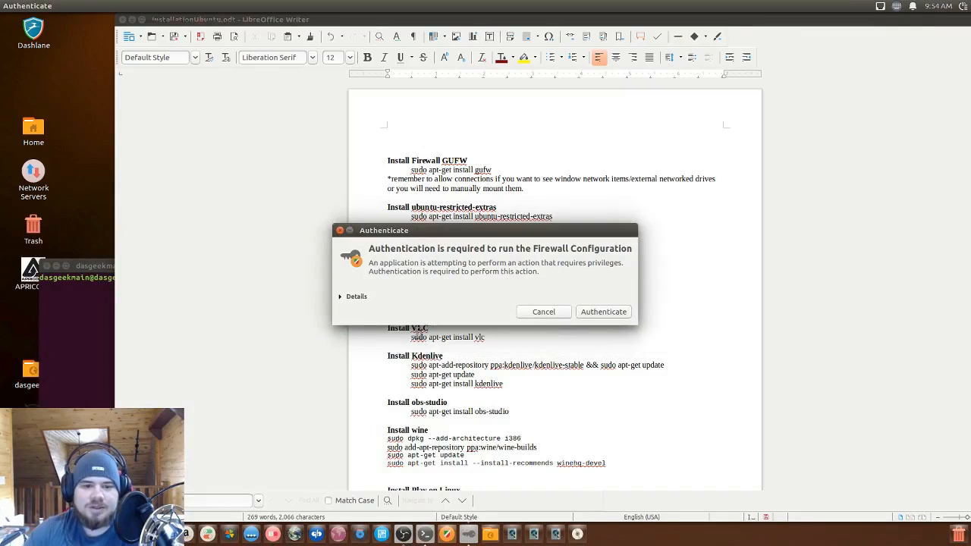
{"action": "left_click", "coordinate": [603, 312]}
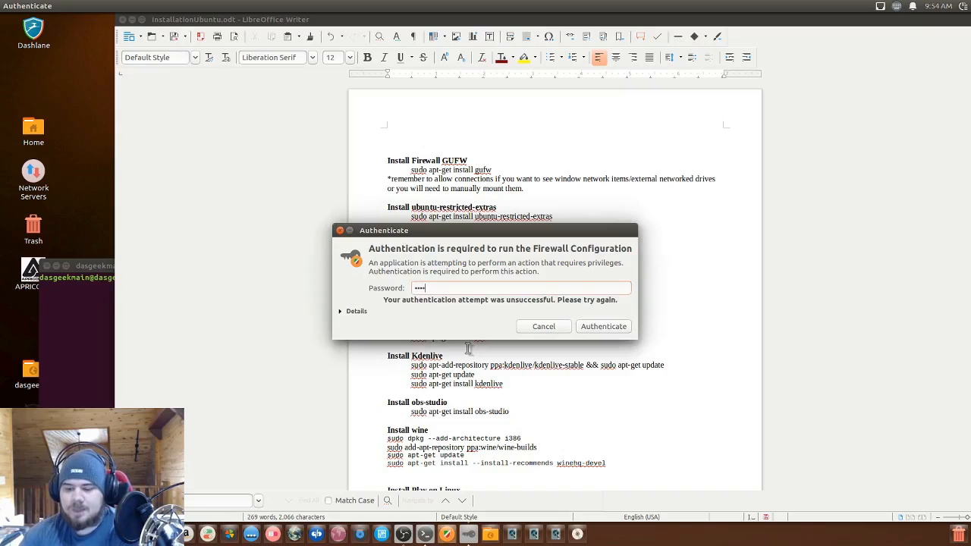
{"action": "left_click", "coordinate": [603, 327]}
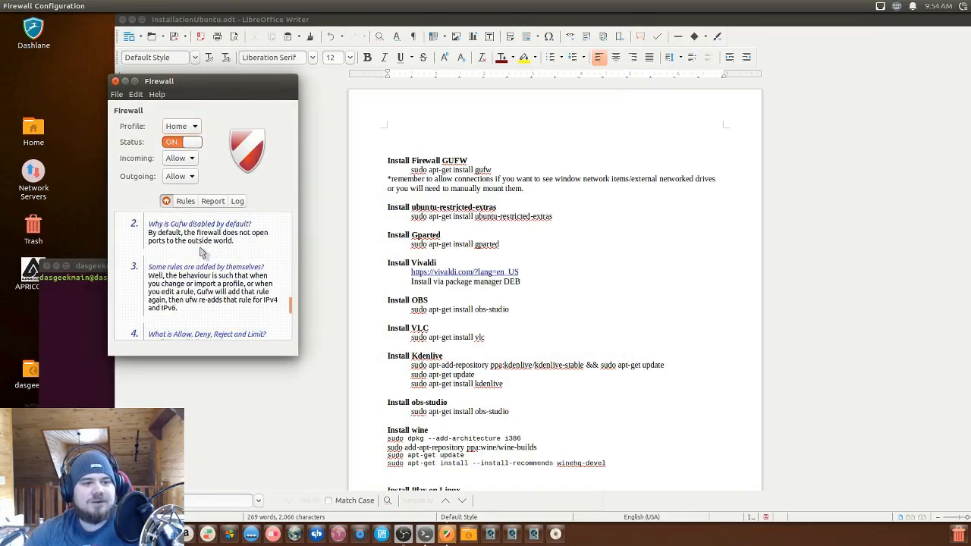
Keep incoming and outgoing firewall policies at Allow, then close the firewall window
{"action": "scroll", "scroll_direction": "down", "scroll_amount": 3}
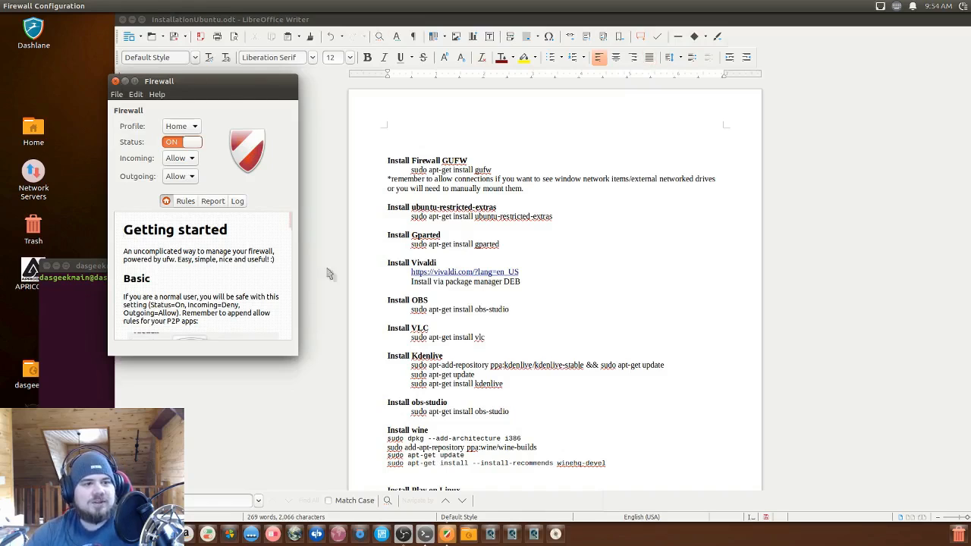
{"action": "left_click", "coordinate": [179, 158]}
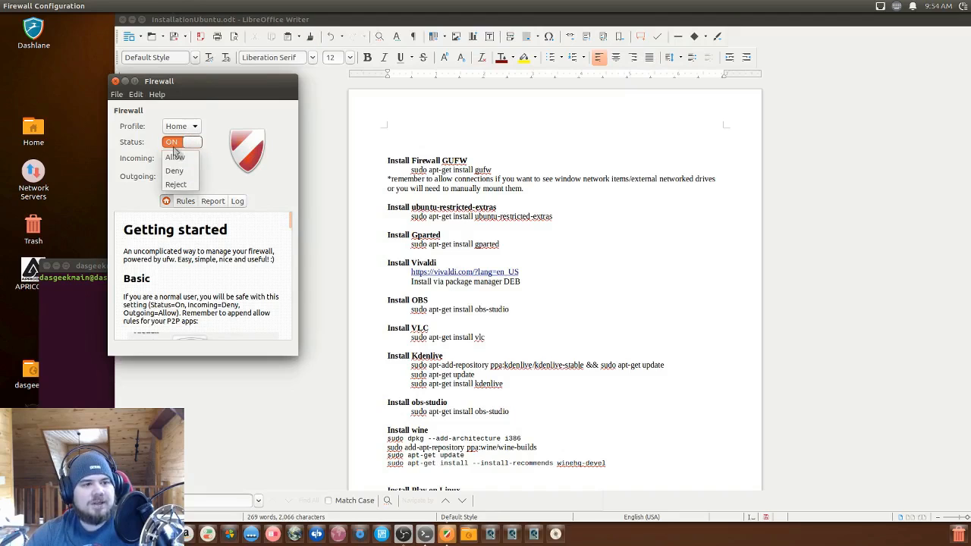
{"action": "left_click", "coordinate": [174, 157]}
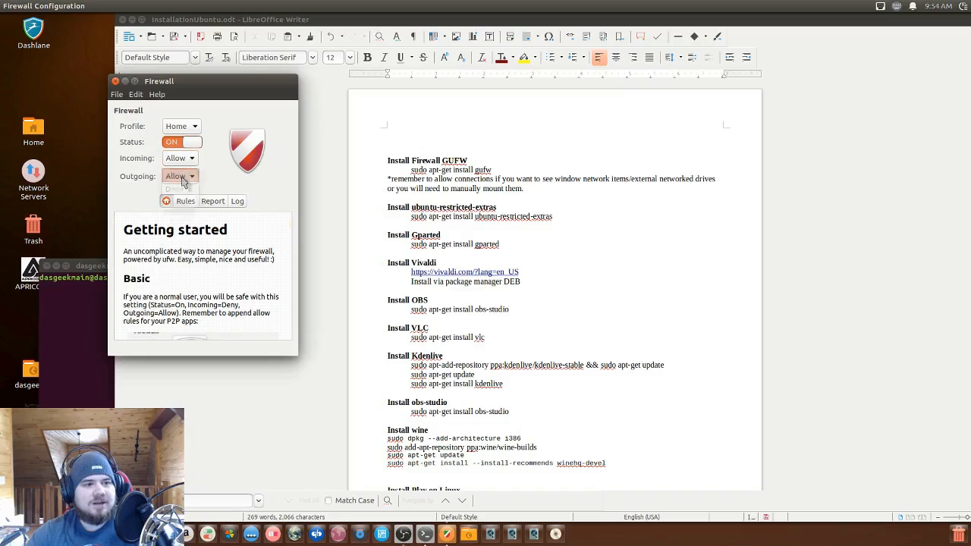
{"action": "left_click", "coordinate": [194, 176]}
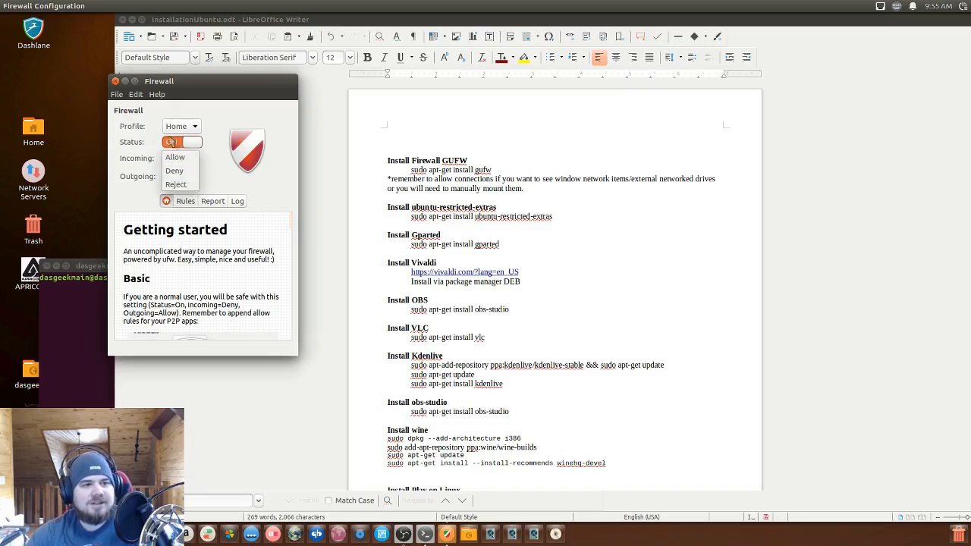
{"action": "left_click", "coordinate": [175, 157]}
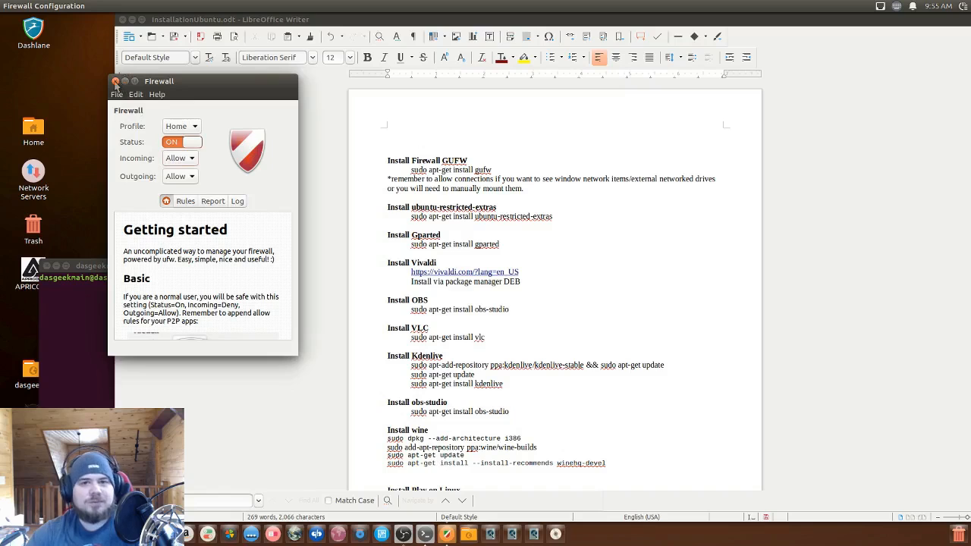
{"action": "left_click", "coordinate": [117, 81]}
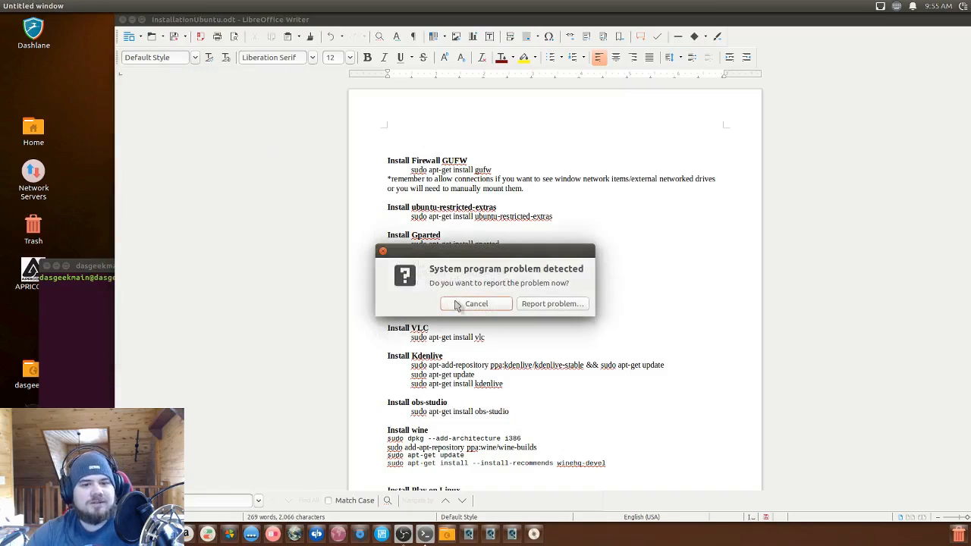
Cancel the 'System program problem detected' prompt and return to the install-list document
{"action": "left_click", "coordinate": [475, 303]}
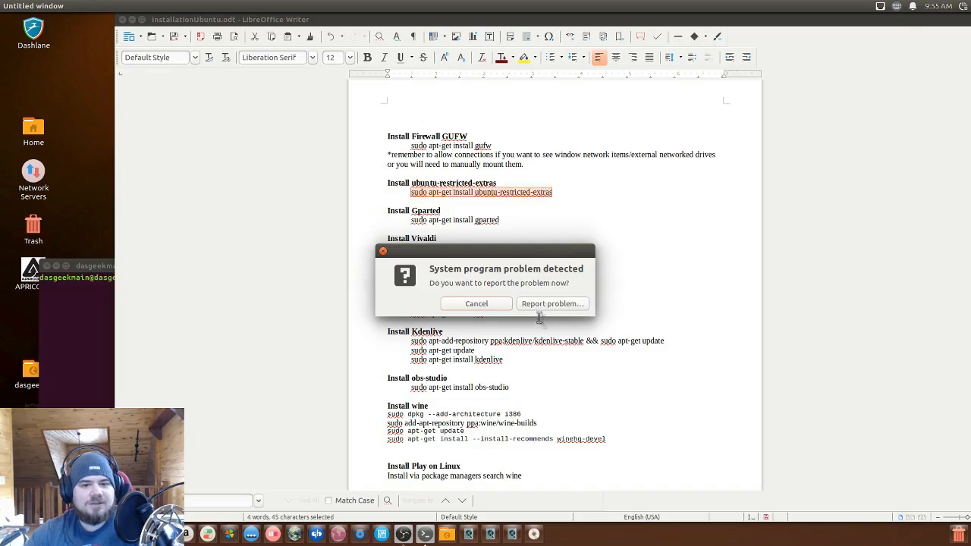
{"action": "left_click", "coordinate": [476, 303]}
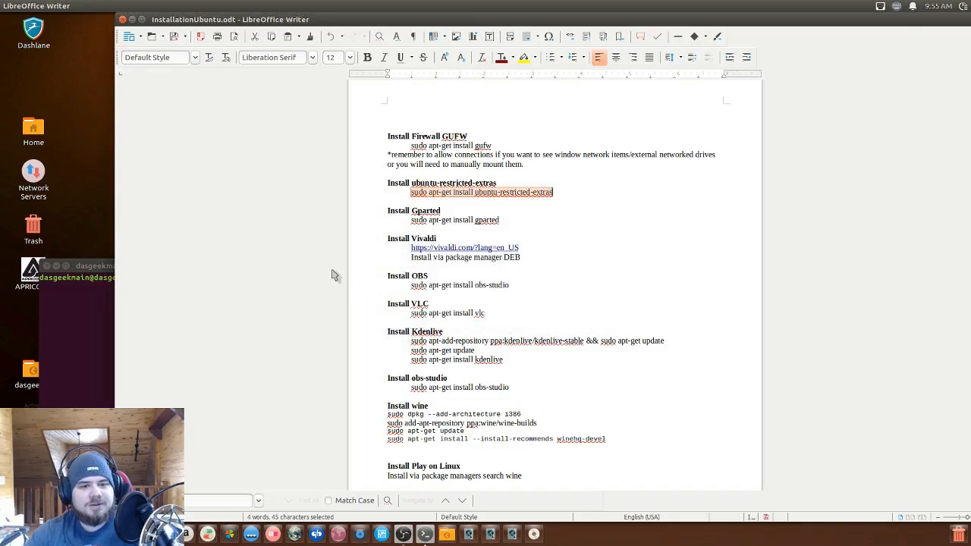
{"action": "mouse_move", "coordinate": [317, 253]}
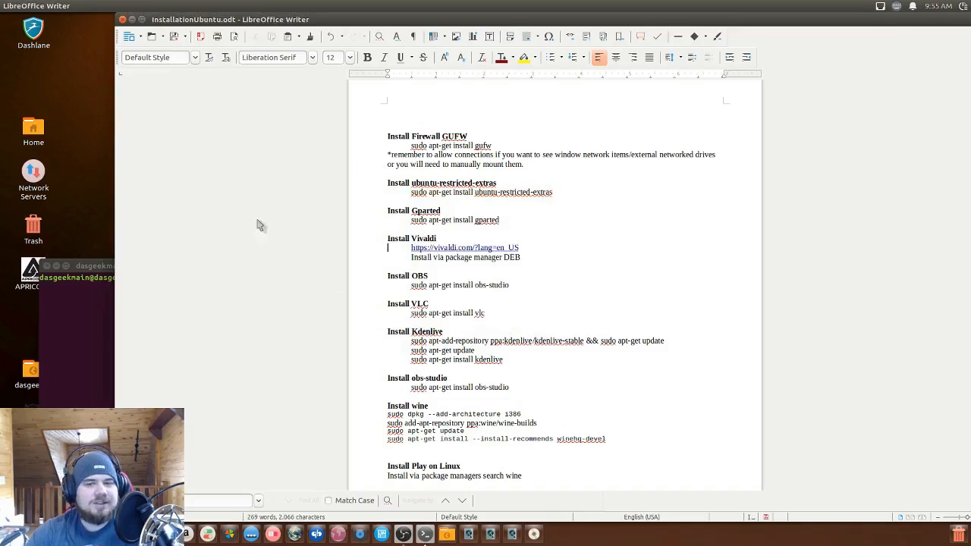
{"action": "mouse_move", "coordinate": [133, 186]}
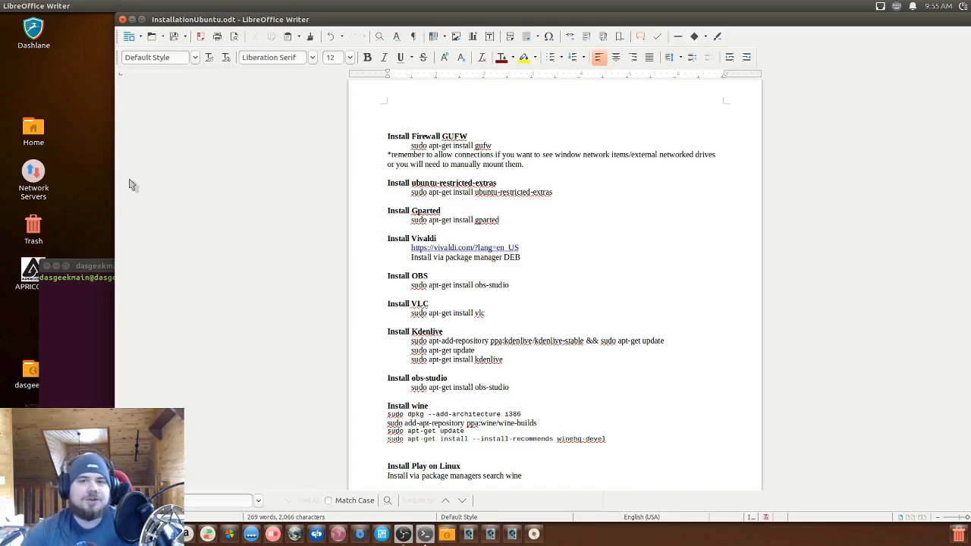
{"action": "left_click", "coordinate": [387, 247]}
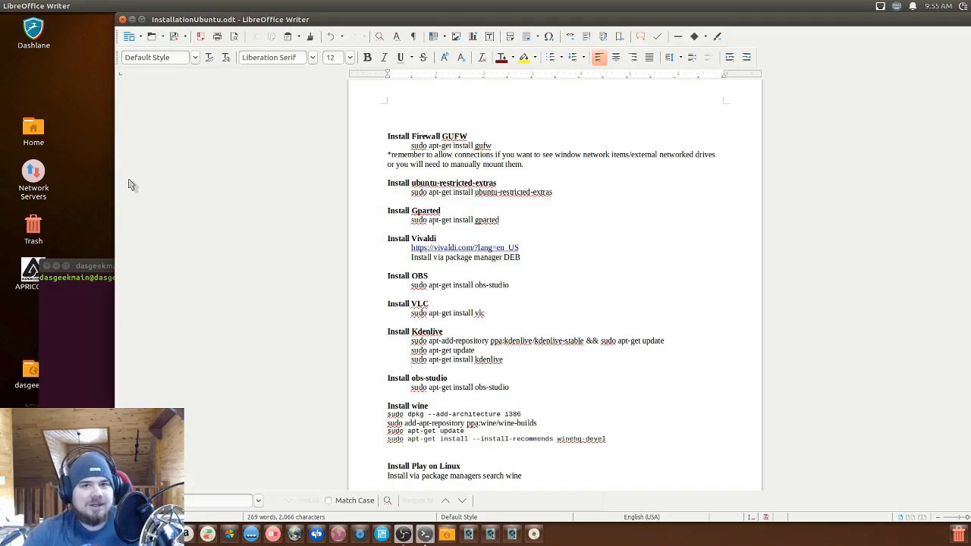
{"action": "left_click", "coordinate": [388, 247]}
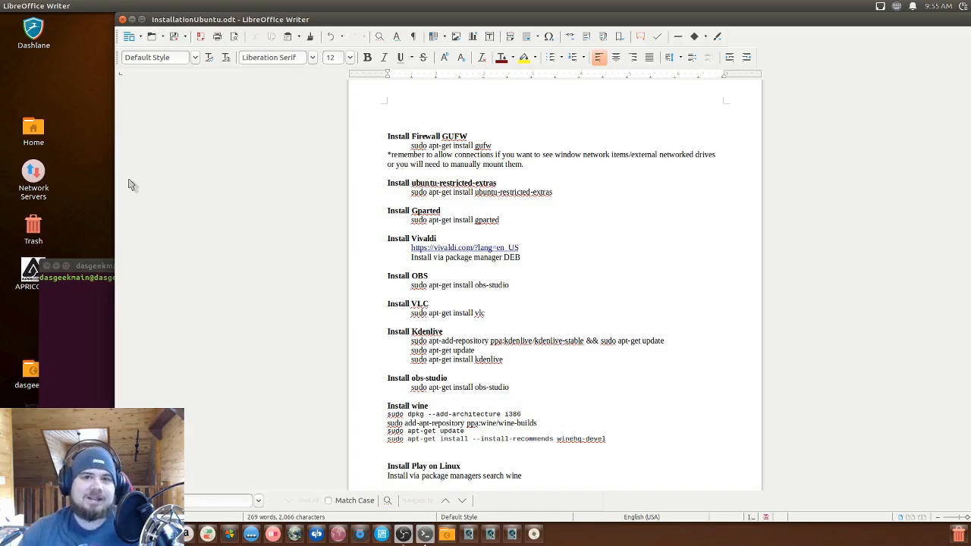
{"action": "left_click", "coordinate": [387, 247]}
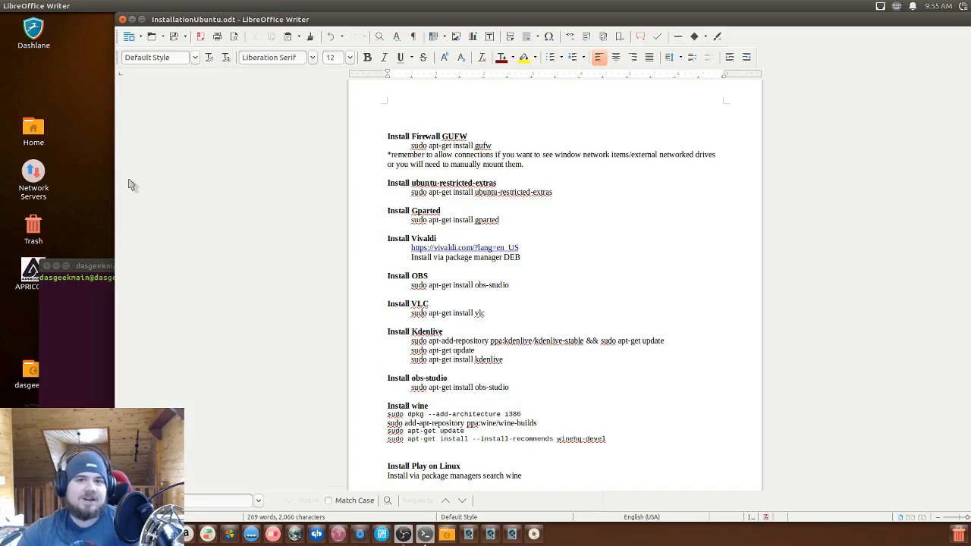
{"action": "left_click", "coordinate": [387, 247]}
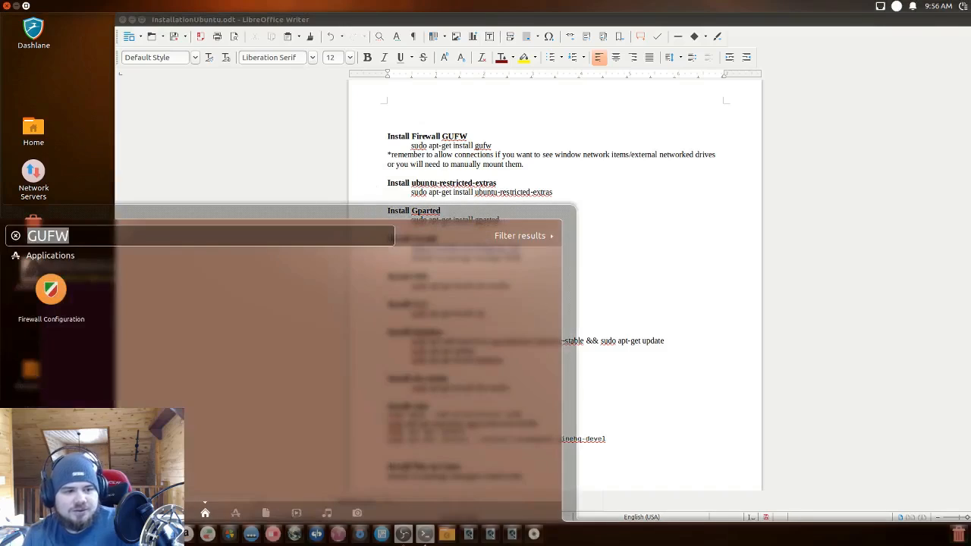
Launch GParted with password authentication, view the NVMe drive's partitions, then close it
{"action": "type", "text": "gpart"}
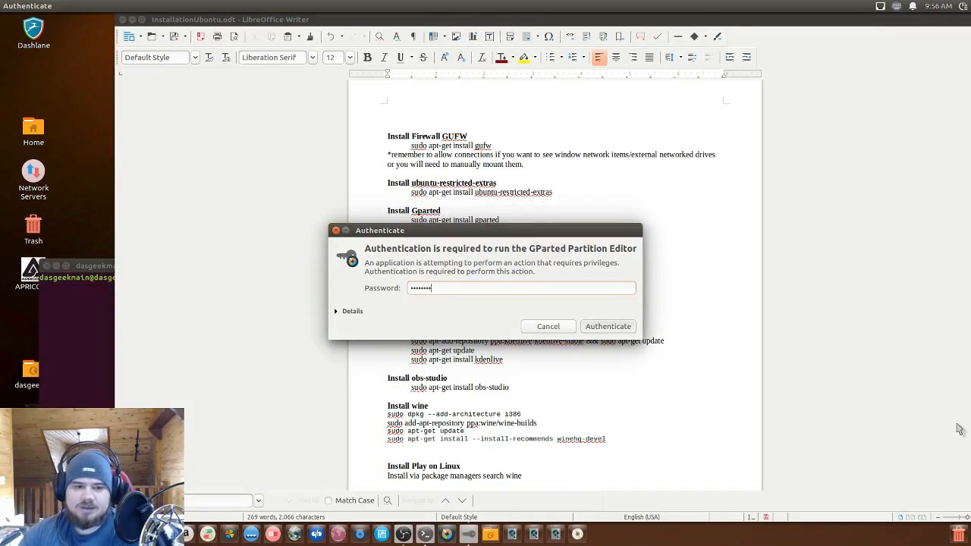
{"action": "left_click", "coordinate": [608, 326]}
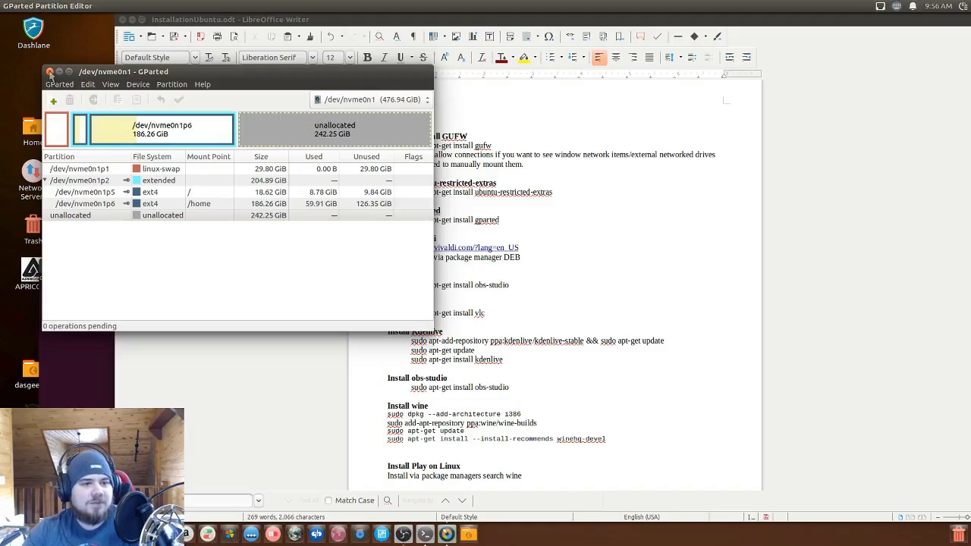
{"action": "left_click", "coordinate": [51, 71]}
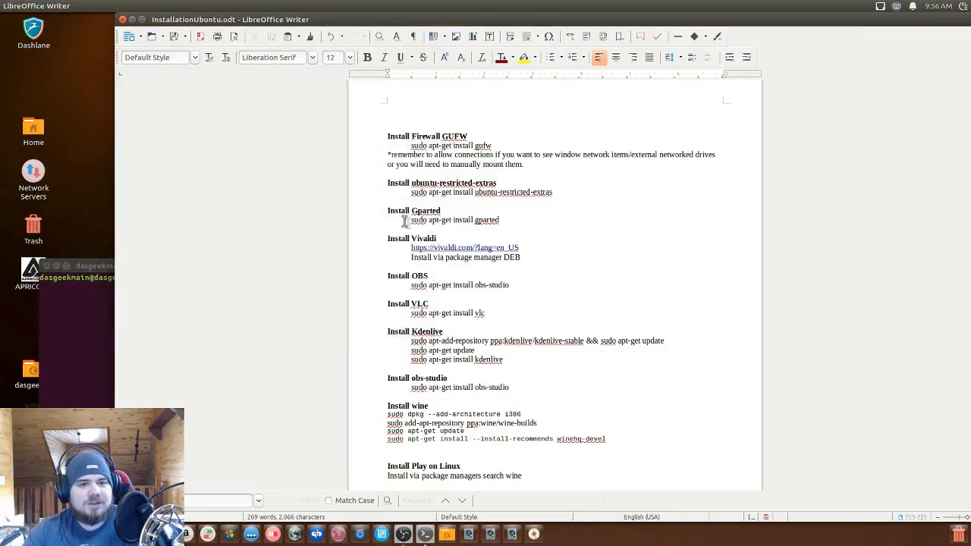
Scroll the install list, then briefly open Vivaldi on DuckDuckGo and close it
{"action": "scroll", "scroll_direction": "down", "scroll_amount": 3}
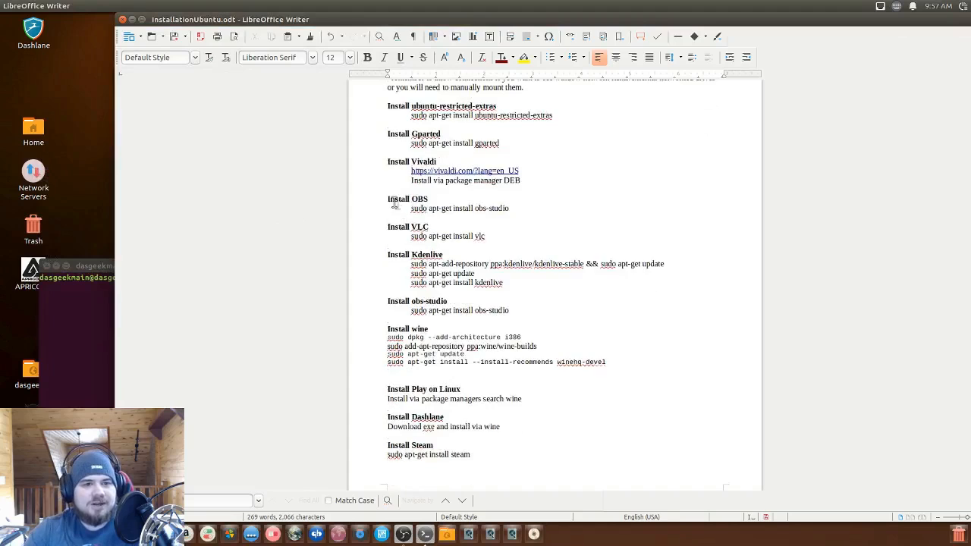
{"action": "scroll", "scroll_direction": "up", "scroll_amount": 3}
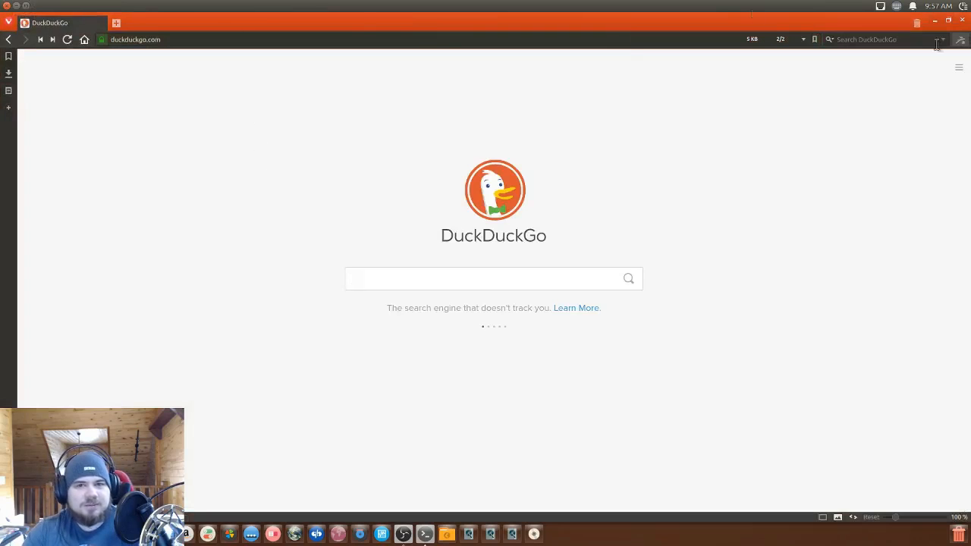
{"action": "left_click", "coordinate": [493, 279]}
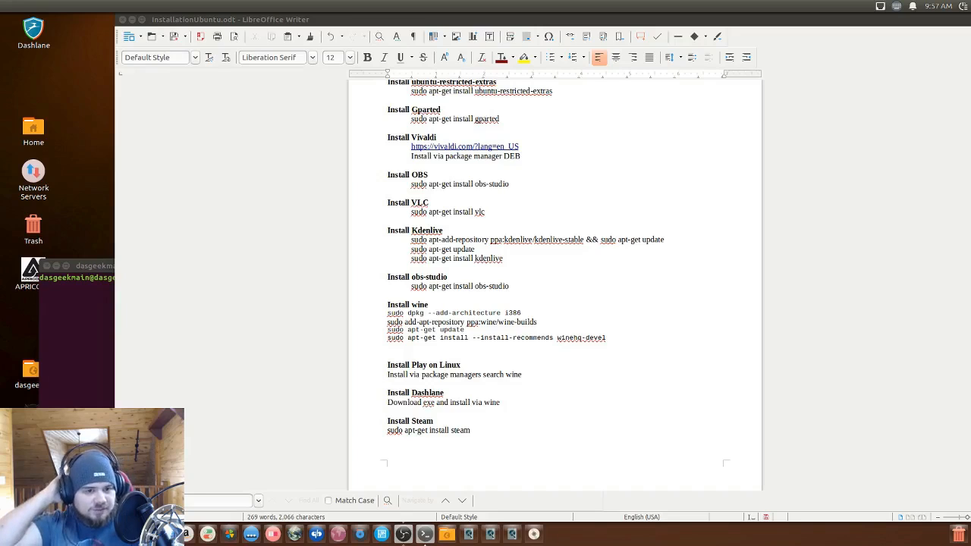
{"action": "mouse_move", "coordinate": [361, 178]}
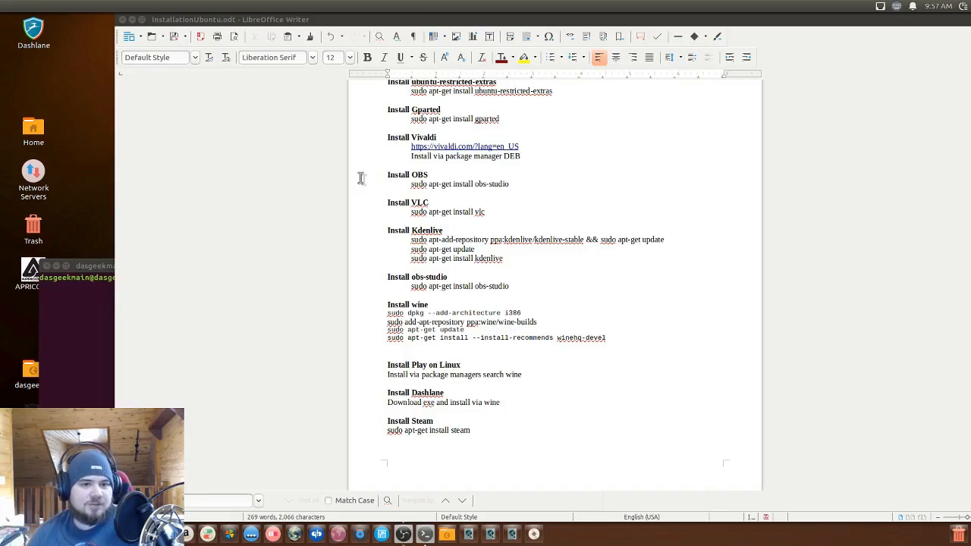
{"action": "mouse_move", "coordinate": [401, 201]}
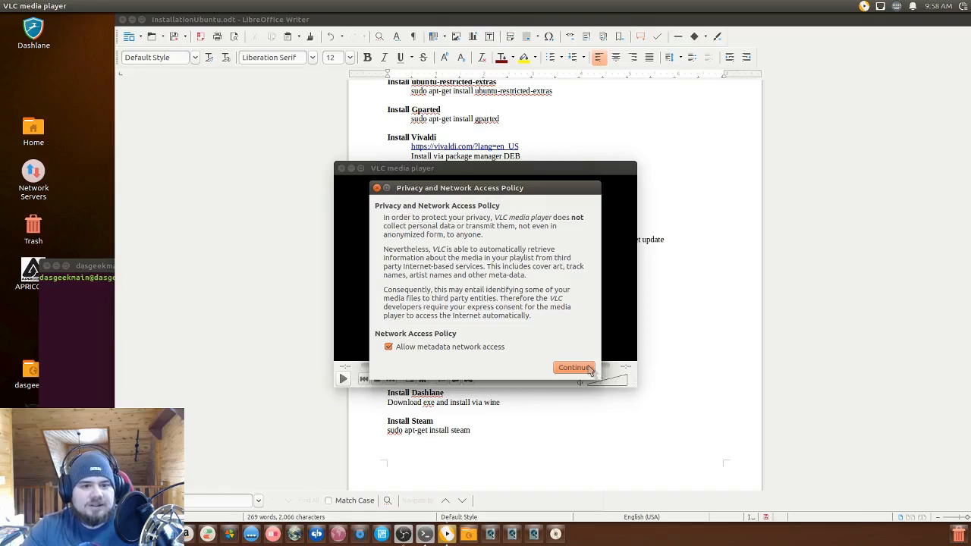
{"action": "mouse_move", "coordinate": [539, 353]}
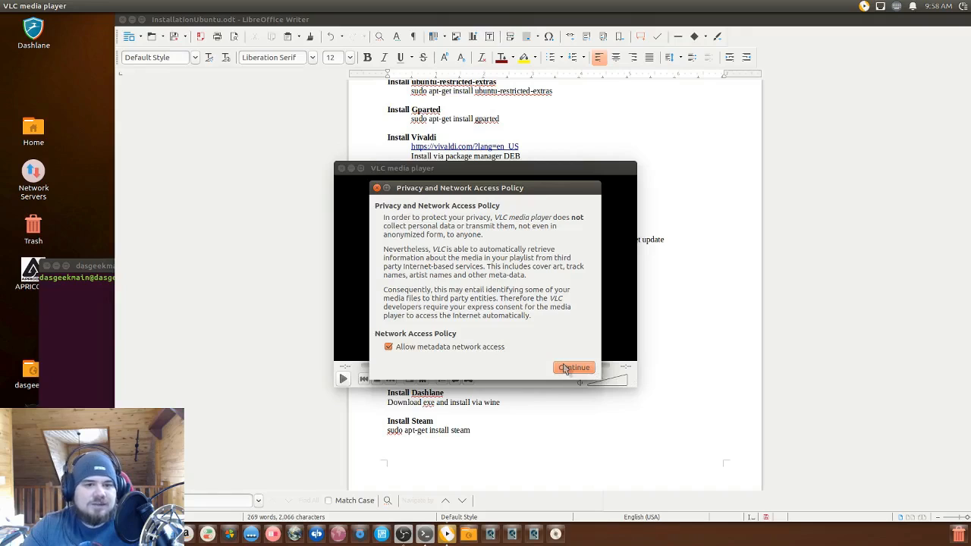
Accept VLC's Privacy and Network Access Policy, then close the media player
{"action": "left_click", "coordinate": [574, 368]}
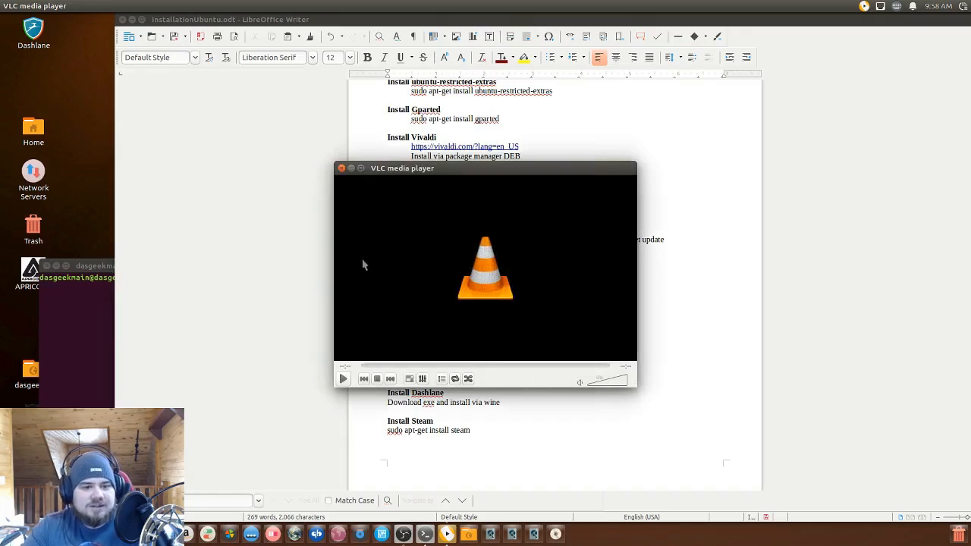
{"action": "mouse_move", "coordinate": [470, 172]}
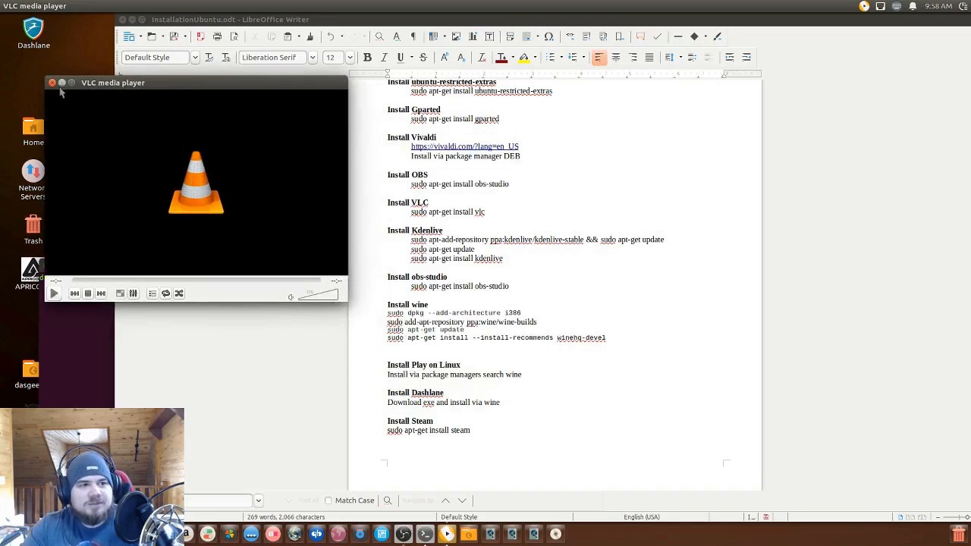
{"action": "left_click", "coordinate": [53, 83]}
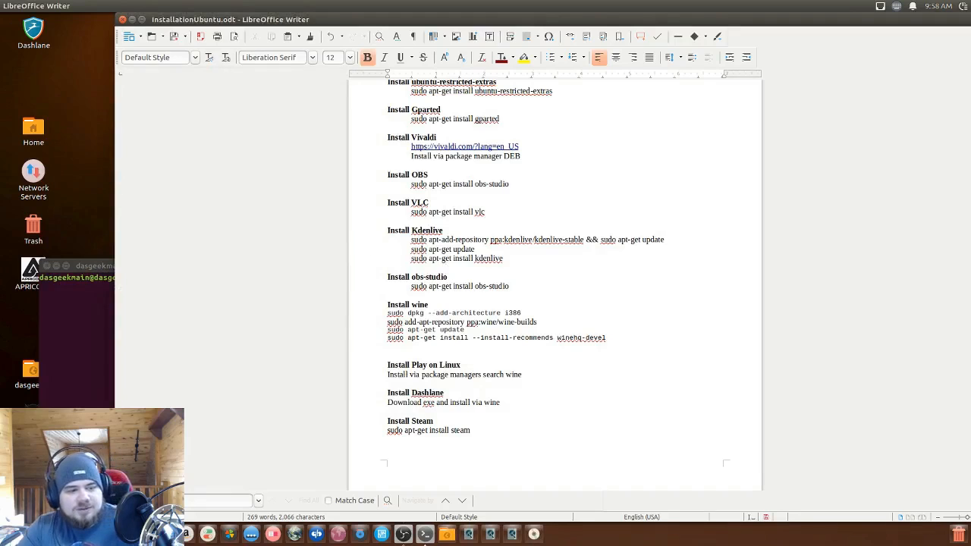
Review the remaining install entries and search applications for 'play'
{"action": "type", "text": "kd"}
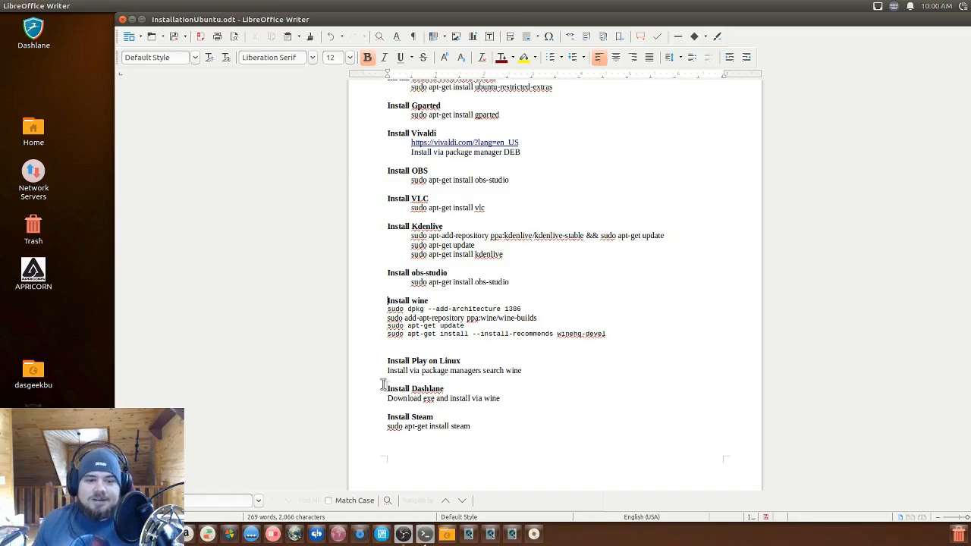
{"action": "mouse_move", "coordinate": [423, 346]}
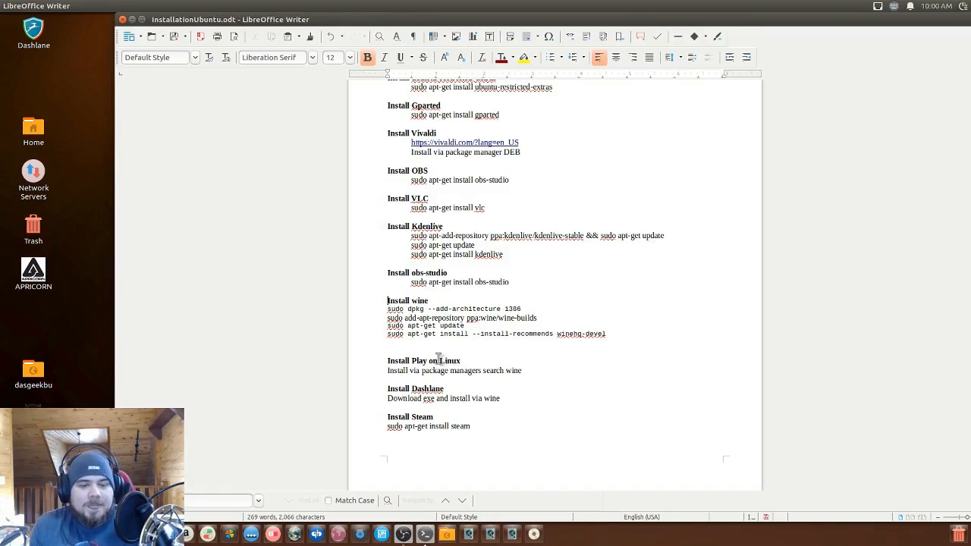
{"action": "mouse_move", "coordinate": [445, 349]}
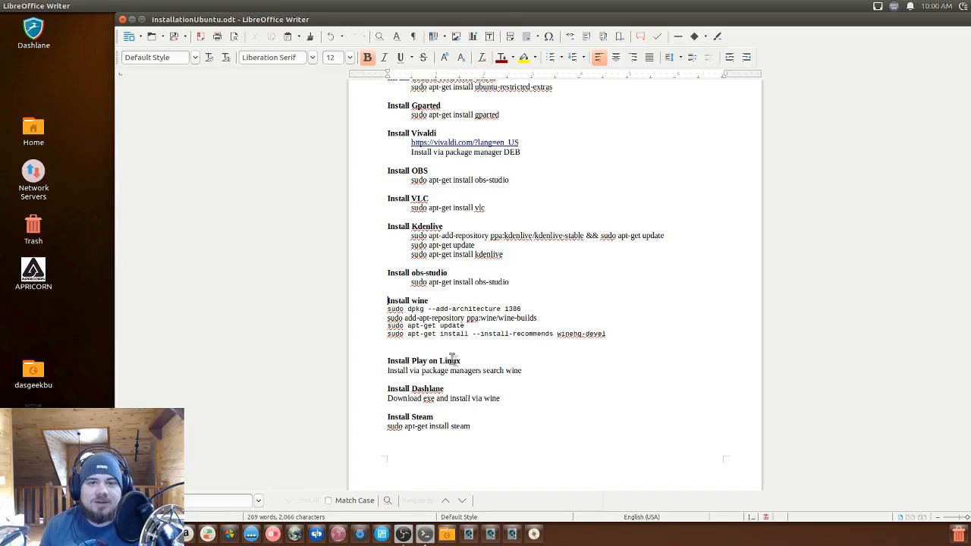
{"action": "mouse_move", "coordinate": [455, 360]}
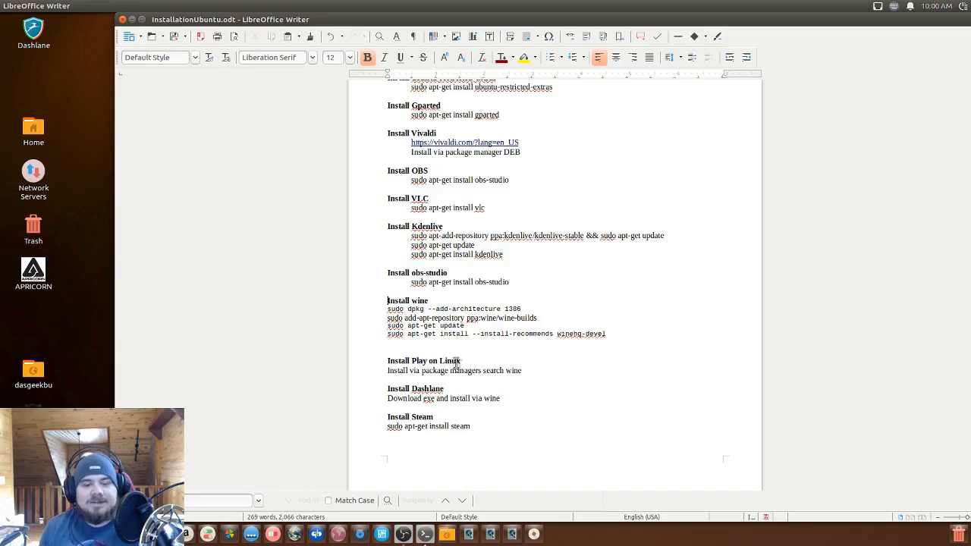
{"action": "mouse_move", "coordinate": [447, 286]}
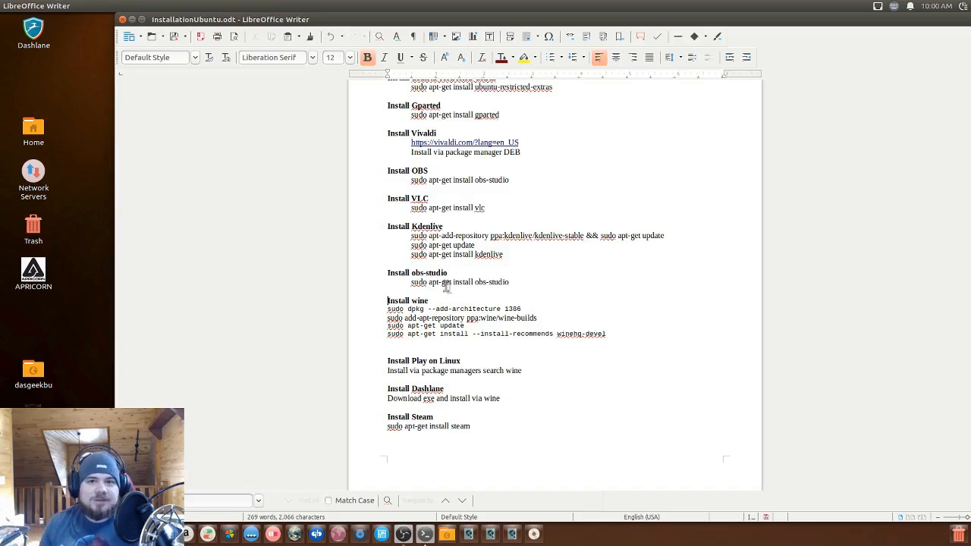
{"action": "mouse_move", "coordinate": [322, 277]}
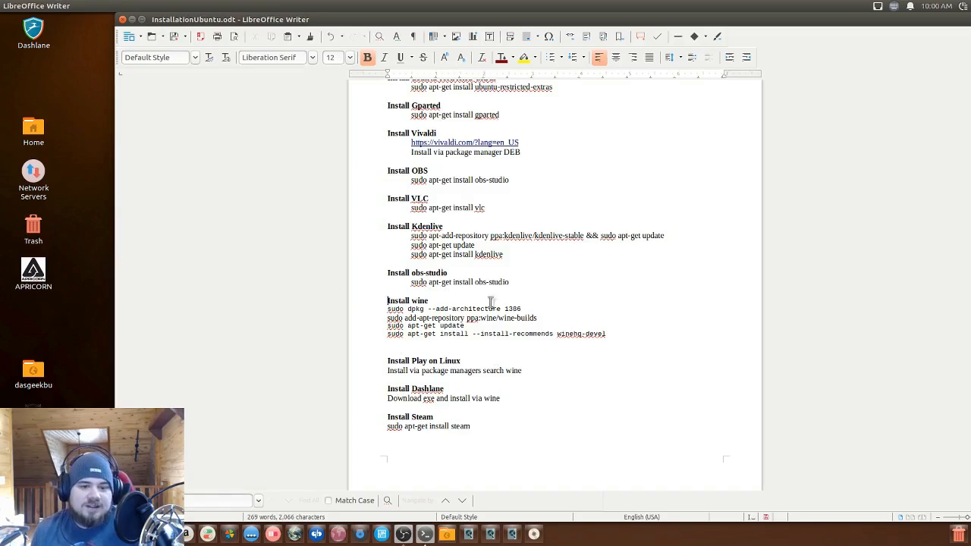
{"action": "mouse_move", "coordinate": [450, 387]}
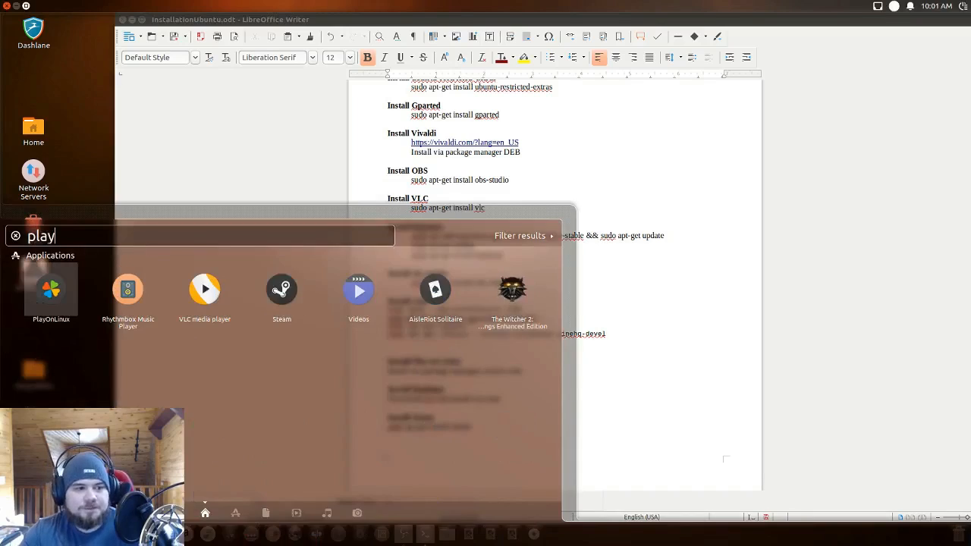
Launch PlayOnLinux and open its install menu on the Games category
{"action": "left_click", "coordinate": [50, 289]}
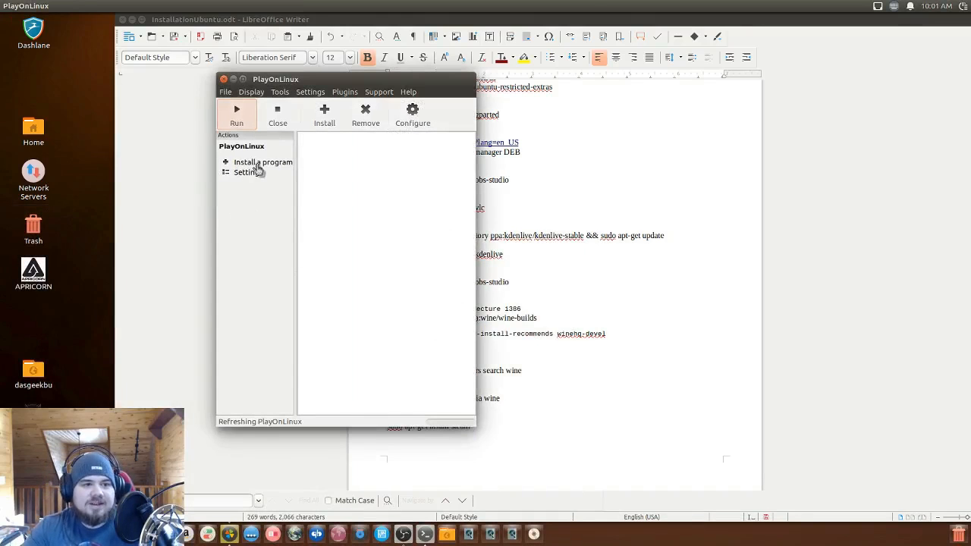
{"action": "left_click", "coordinate": [262, 162]}
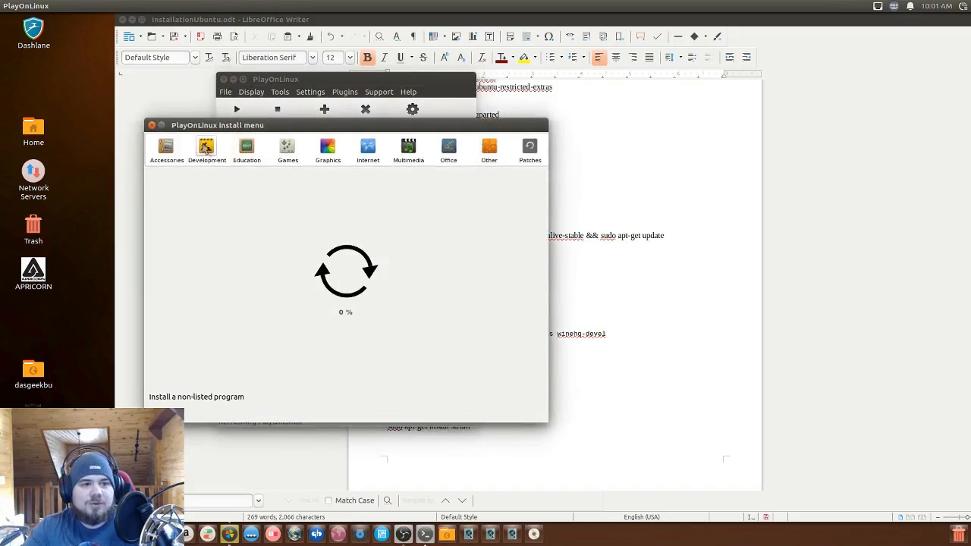
{"action": "left_click", "coordinate": [287, 148]}
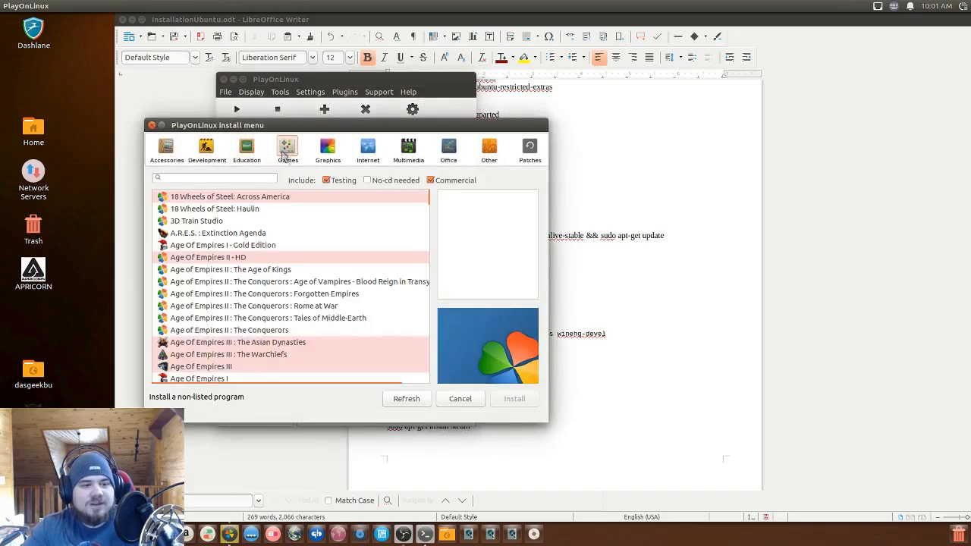
{"action": "left_click", "coordinate": [207, 148]}
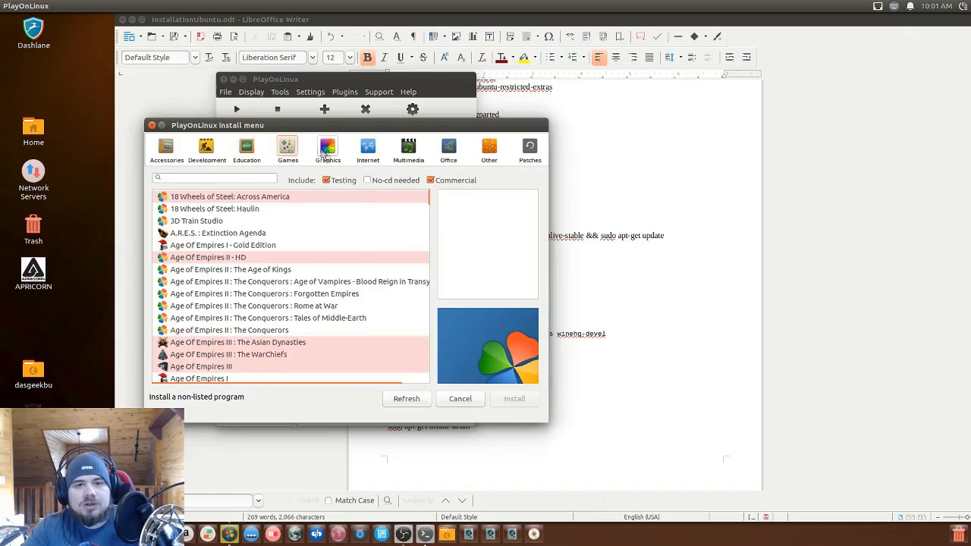
Browse the Internet and Multimedia categories of installable programs
{"action": "left_click", "coordinate": [367, 148]}
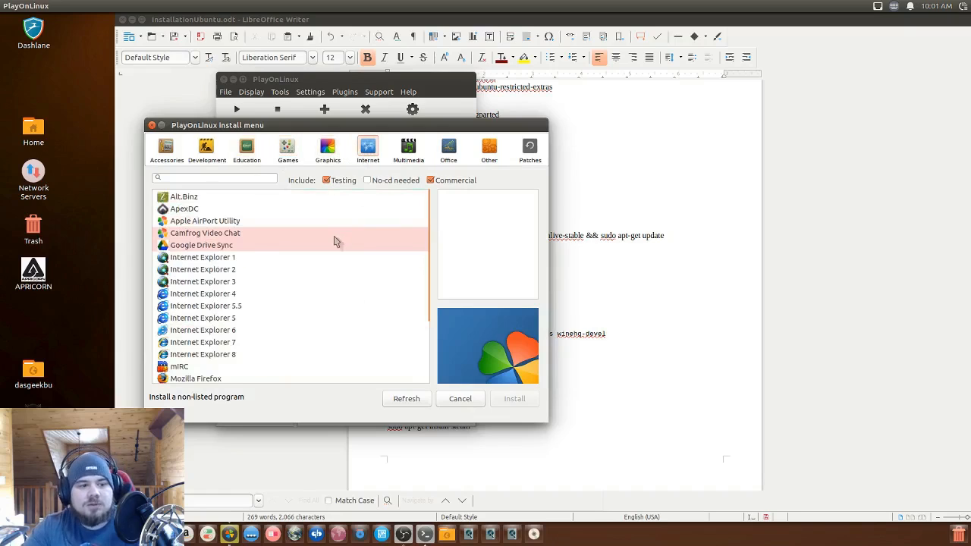
{"action": "scroll", "scroll_direction": "down", "scroll_amount": 3}
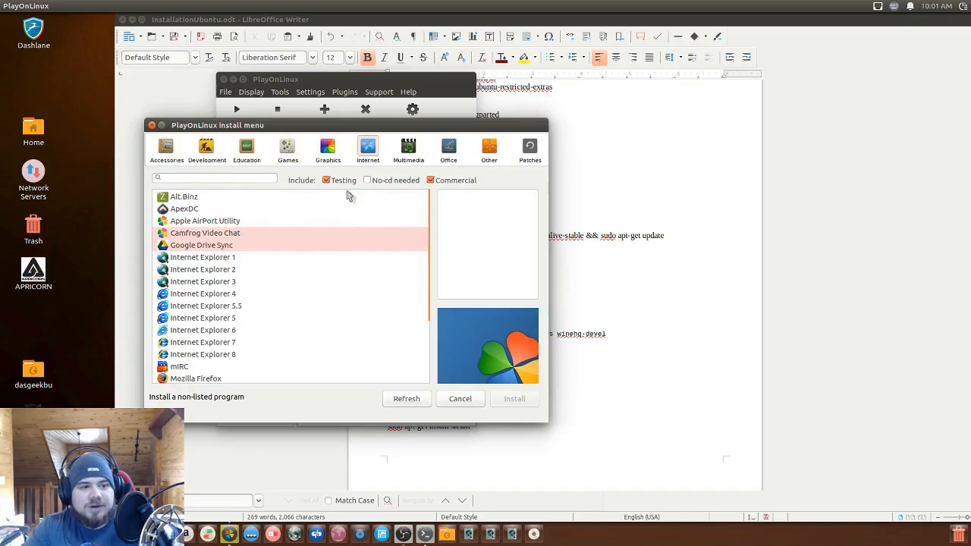
{"action": "left_click", "coordinate": [408, 149]}
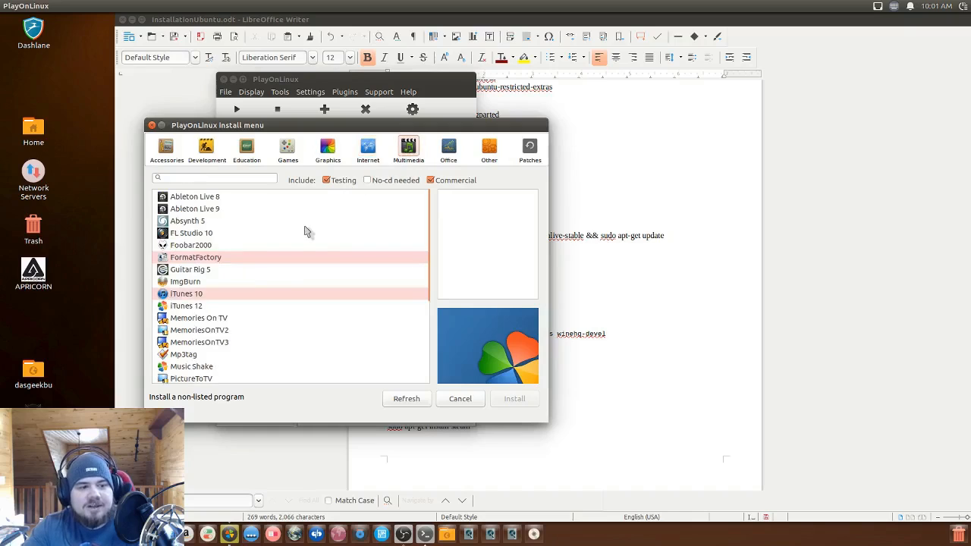
{"action": "left_click", "coordinate": [187, 306]}
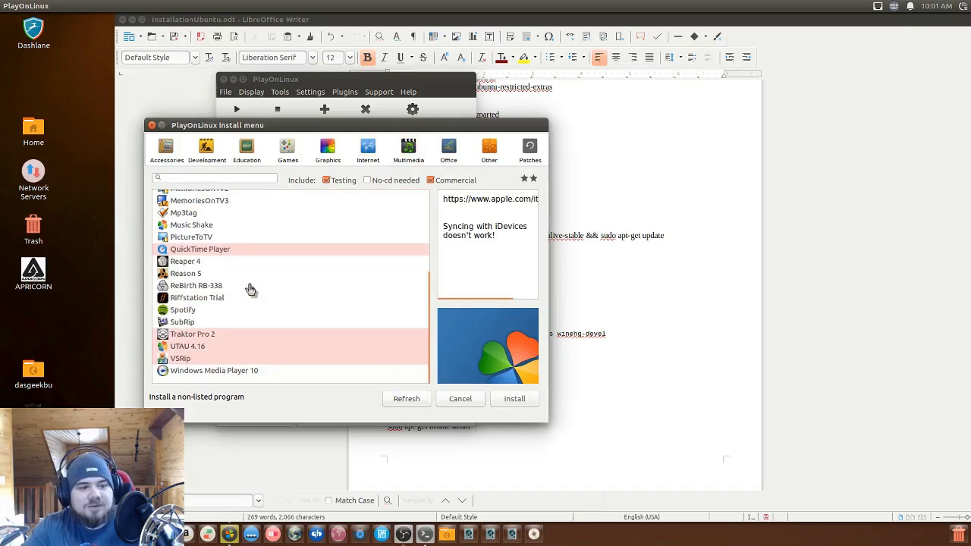
{"action": "scroll", "scroll_direction": "up", "scroll_amount": 3}
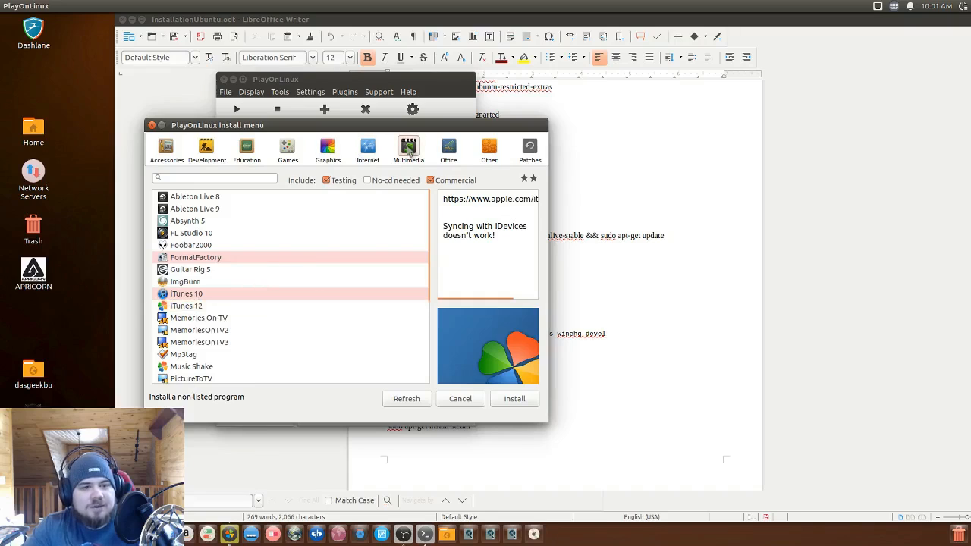
Browse the Office and Other program lists, then close PlayOnLinux
{"action": "left_click", "coordinate": [449, 148]}
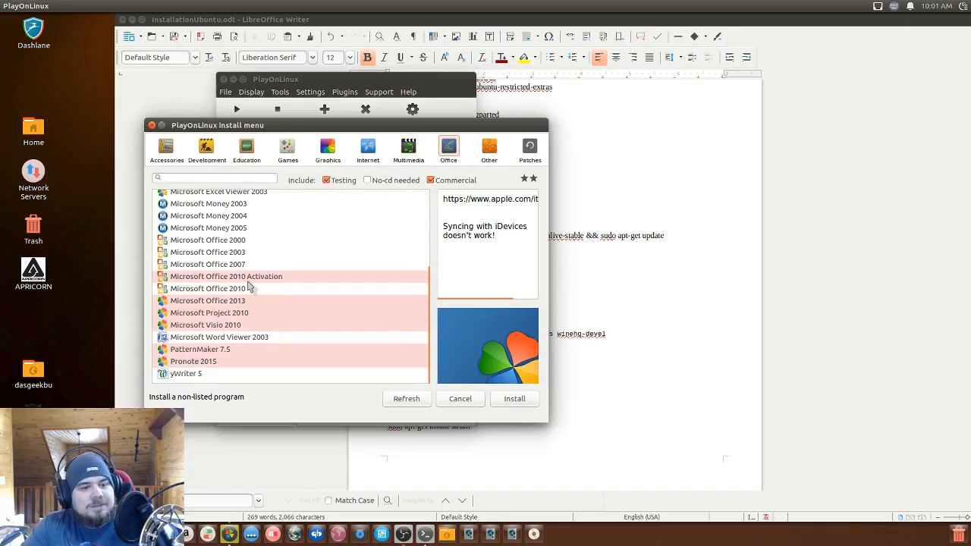
{"action": "mouse_move", "coordinate": [196, 329]}
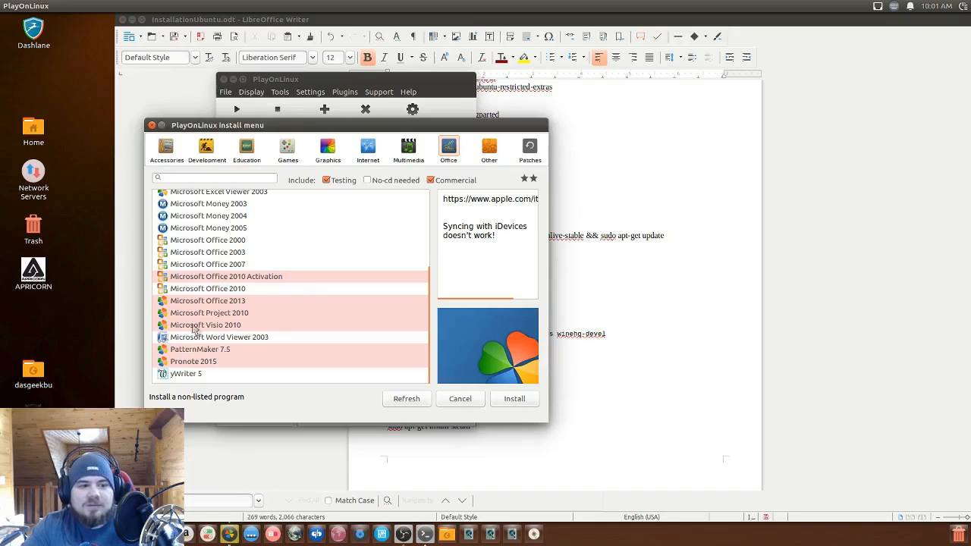
{"action": "mouse_move", "coordinate": [283, 241]}
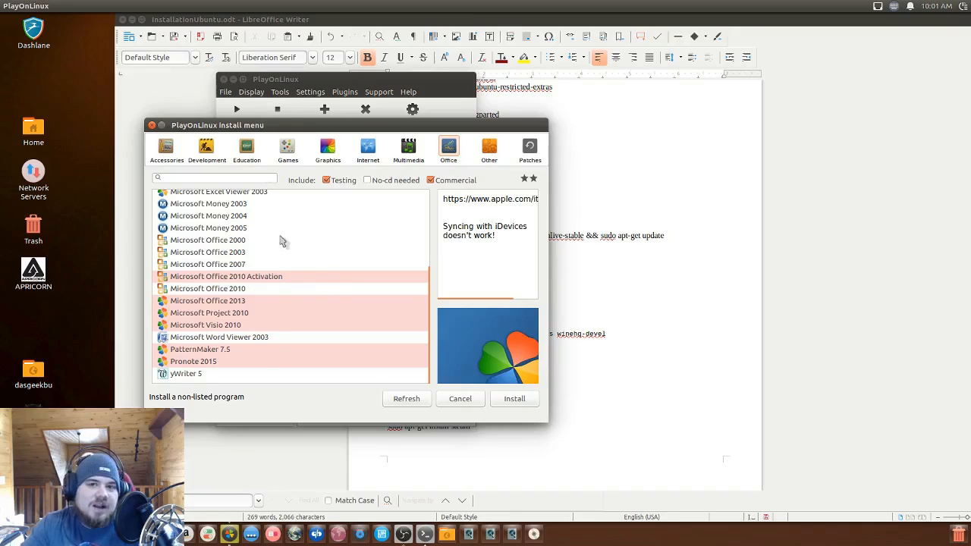
{"action": "mouse_move", "coordinate": [316, 211]}
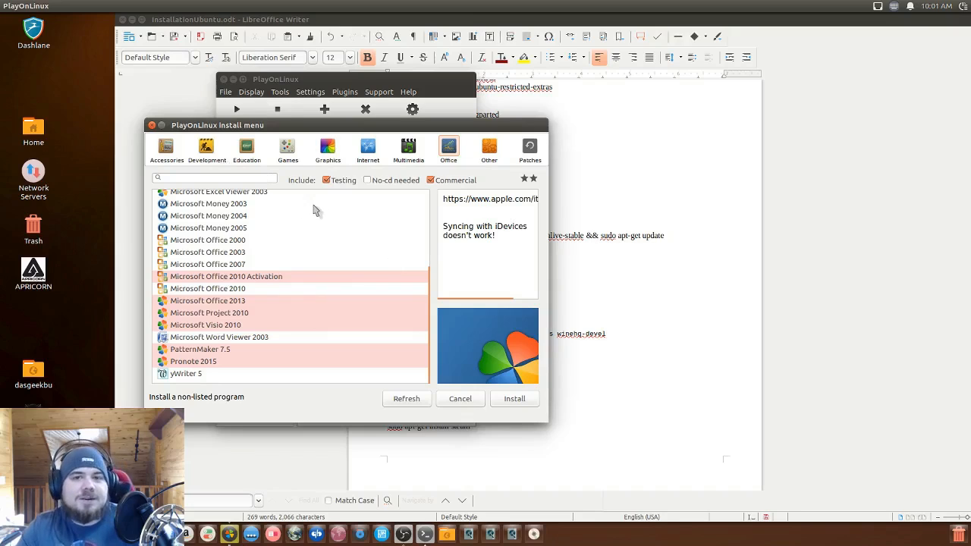
{"action": "mouse_move", "coordinate": [287, 215]}
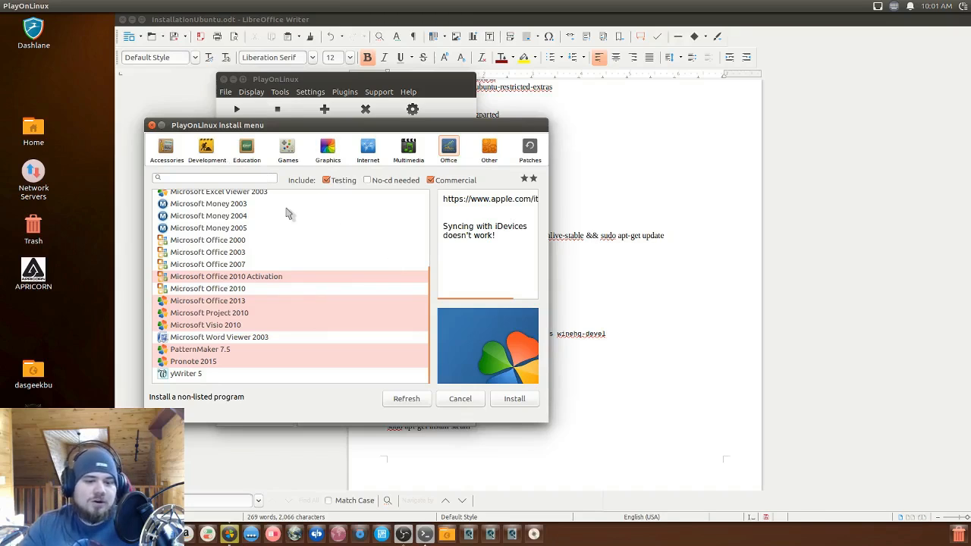
{"action": "mouse_move", "coordinate": [303, 220]}
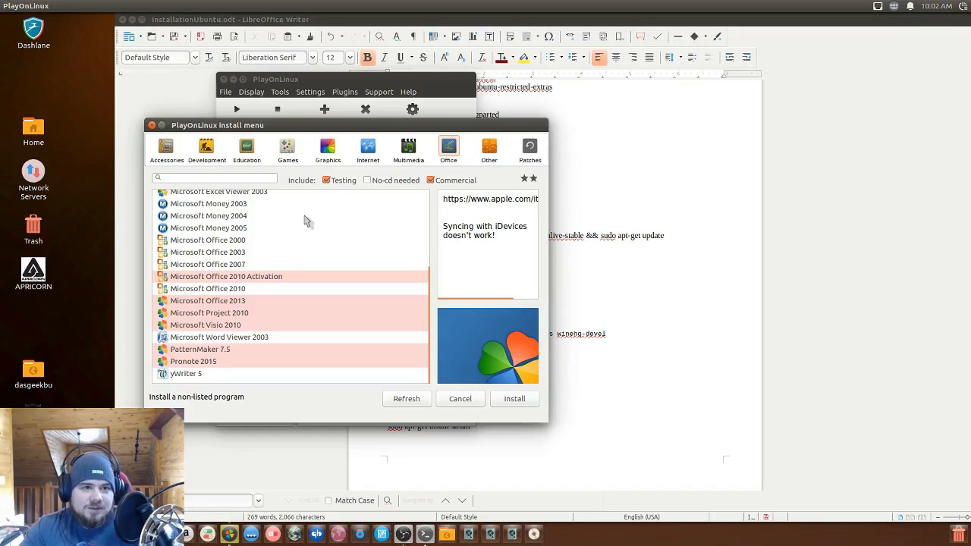
{"action": "mouse_move", "coordinate": [302, 155]}
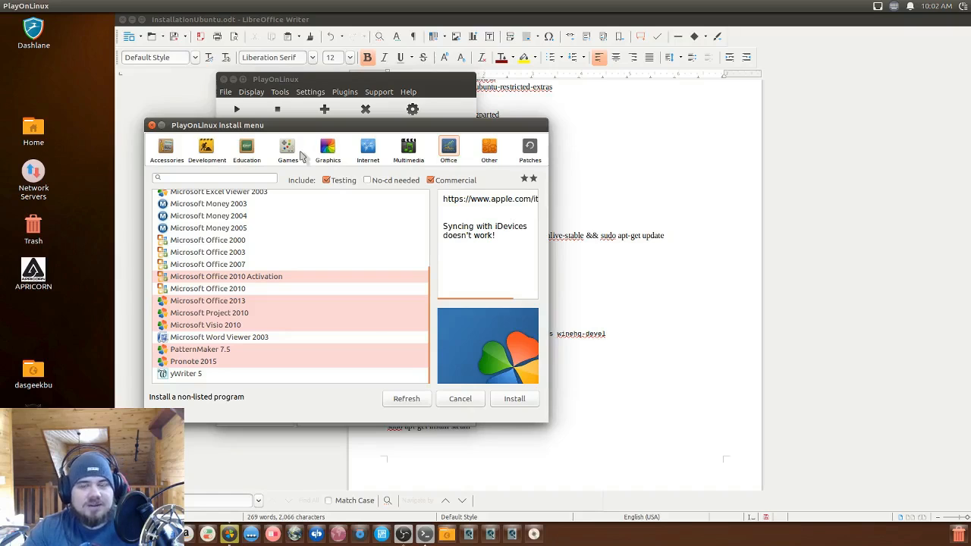
{"action": "mouse_move", "coordinate": [139, 156]}
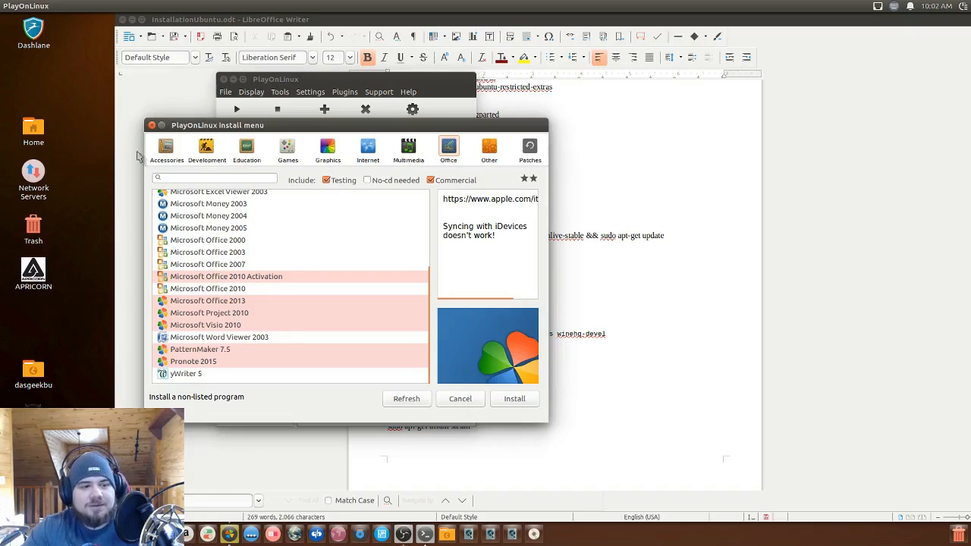
{"action": "scroll", "scroll_direction": "up", "scroll_amount": 3}
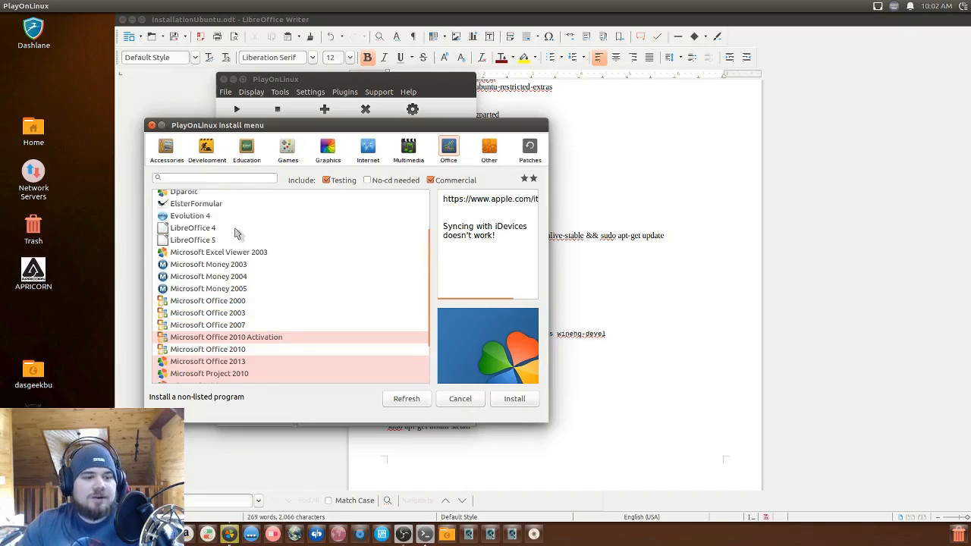
{"action": "scroll", "scroll_direction": "down", "scroll_amount": 3}
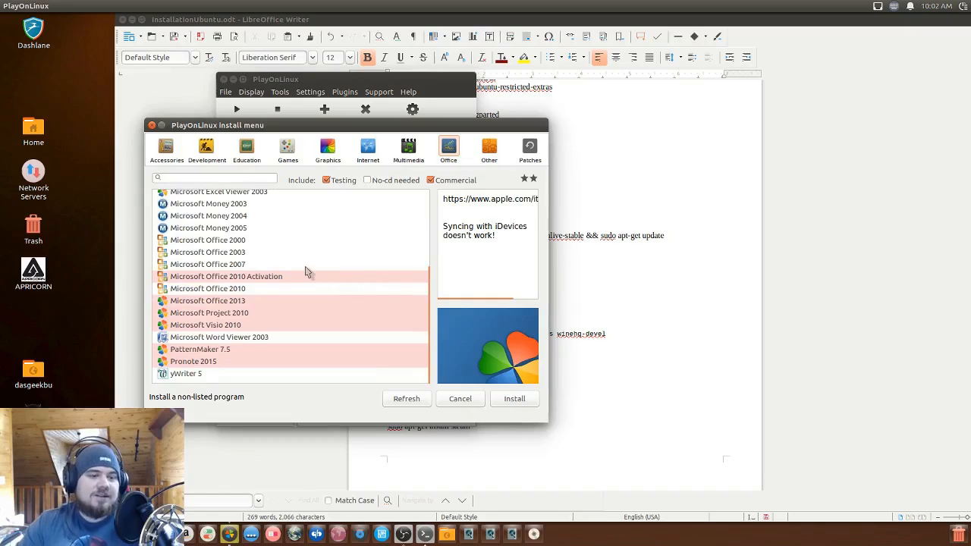
{"action": "mouse_move", "coordinate": [355, 266]}
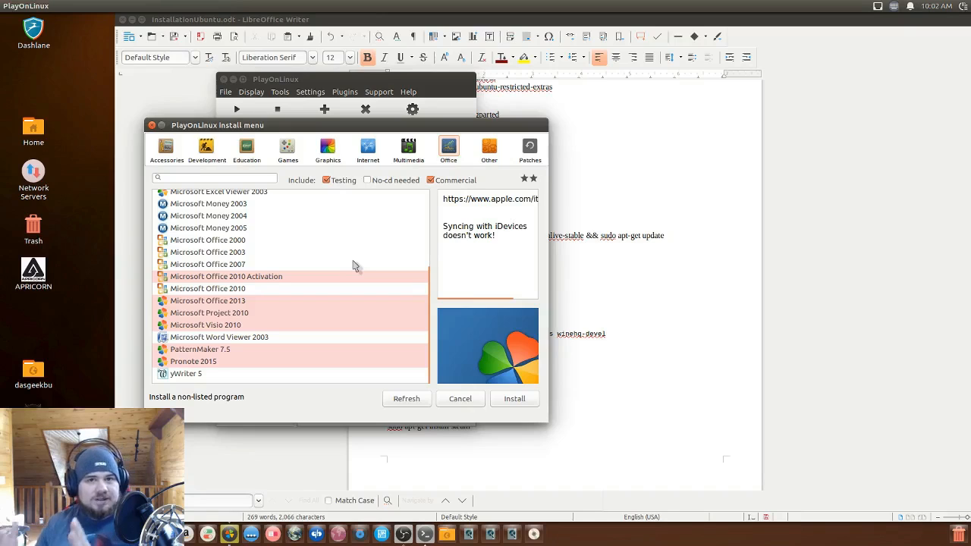
{"action": "mouse_move", "coordinate": [489, 148]}
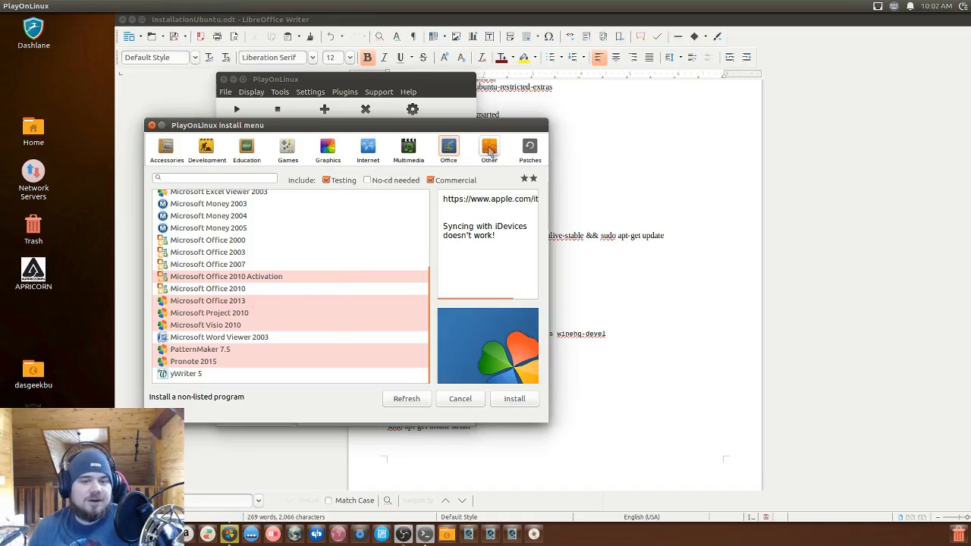
{"action": "left_click", "coordinate": [489, 147]}
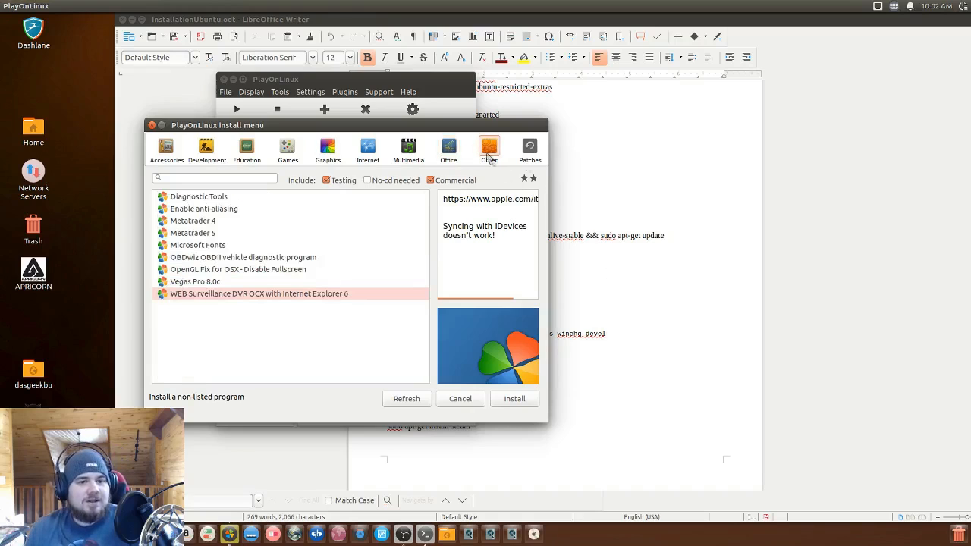
{"action": "left_click", "coordinate": [460, 399]}
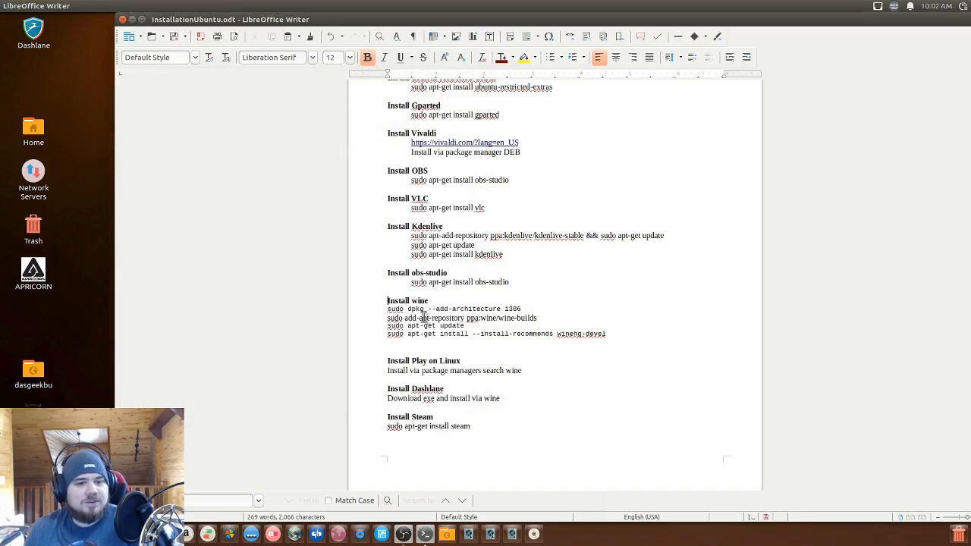
Search the Dash for 'play' and launch Steam, the last install-list entry
{"action": "scroll", "scroll_direction": "down", "scroll_amount": 3}
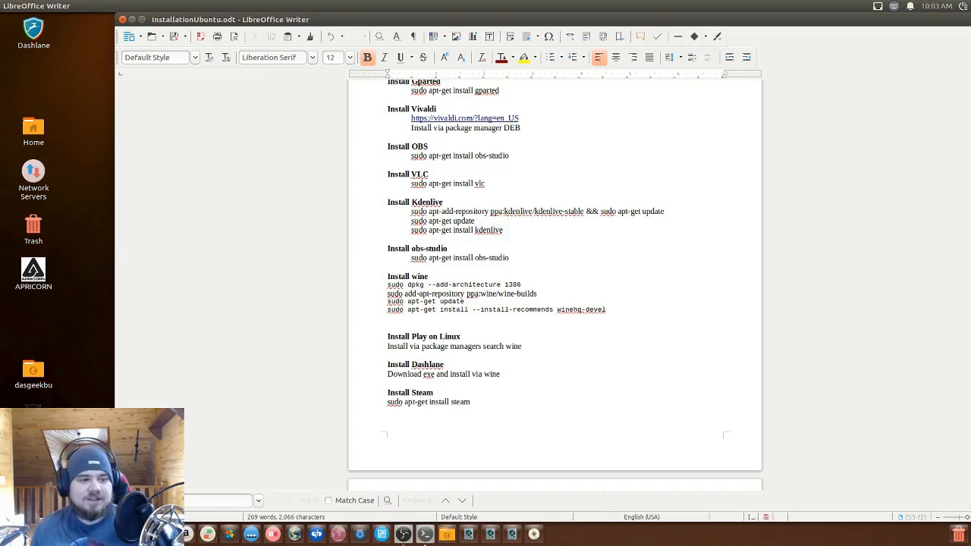
{"action": "left_click", "coordinate": [121, 307]}
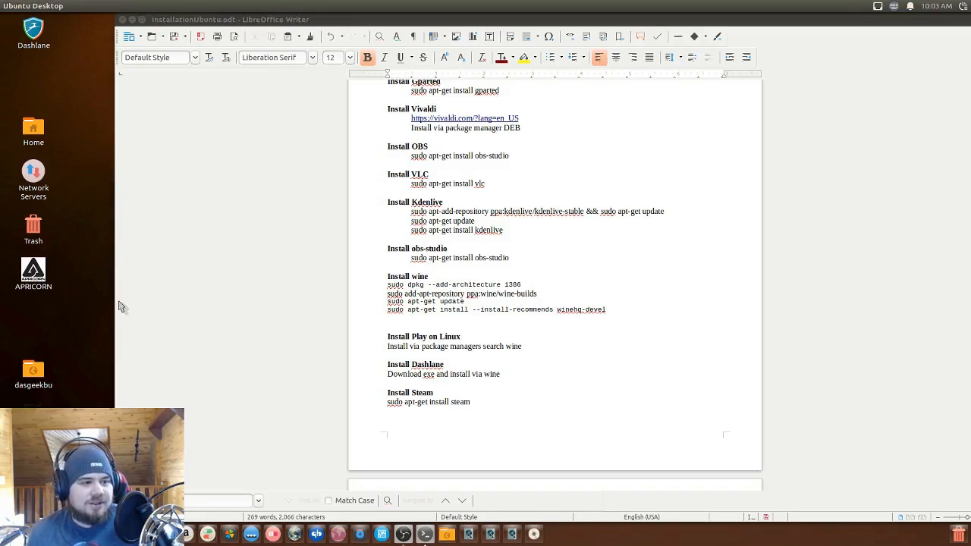
{"action": "type", "text": "play"}
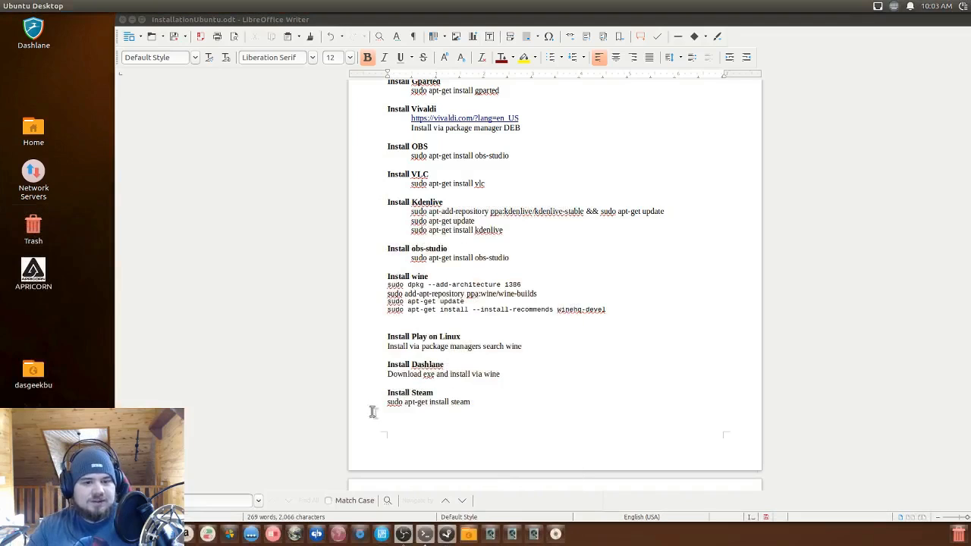
{"action": "mouse_move", "coordinate": [287, 245]}
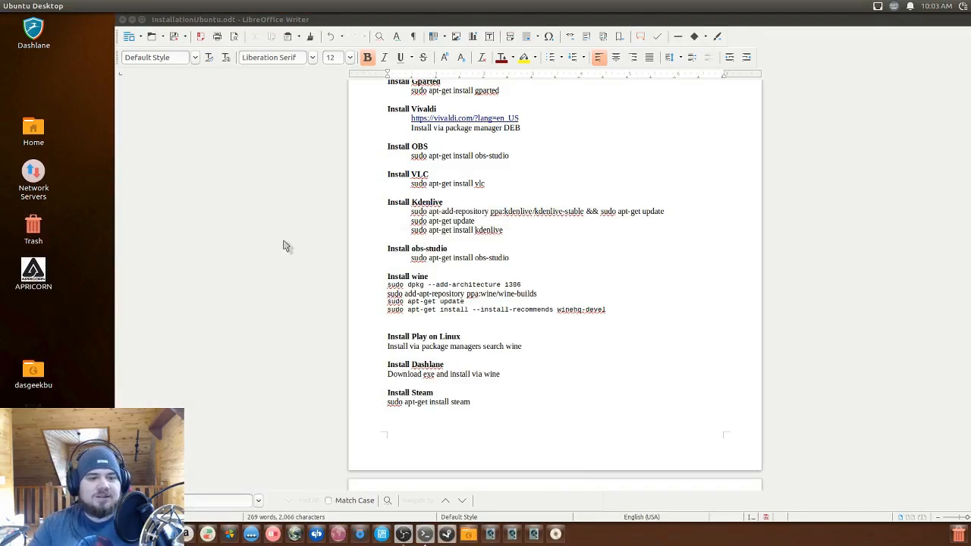
{"action": "left_click", "coordinate": [446, 534]}
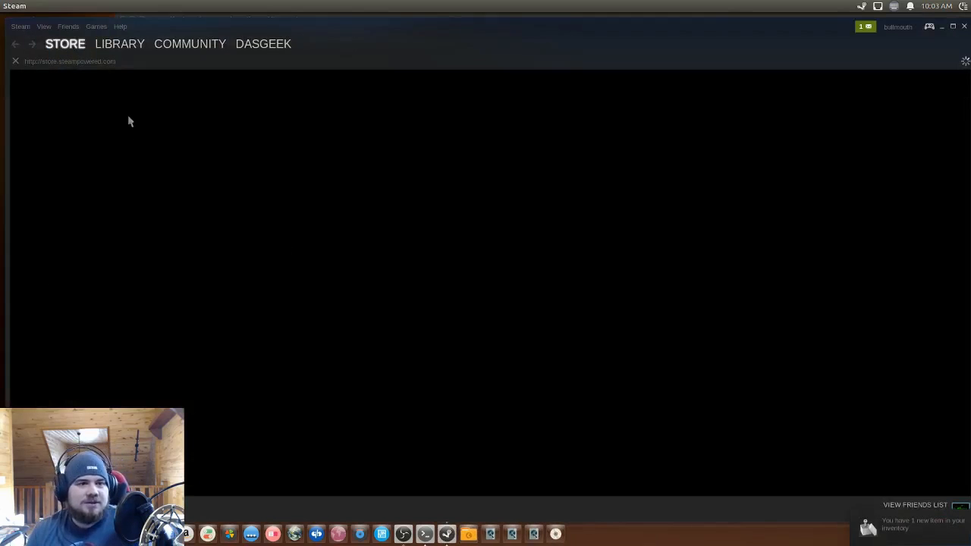
Open the Steam Library and browse the owned games list with Half-Life 2 shown
{"action": "left_click", "coordinate": [119, 43]}
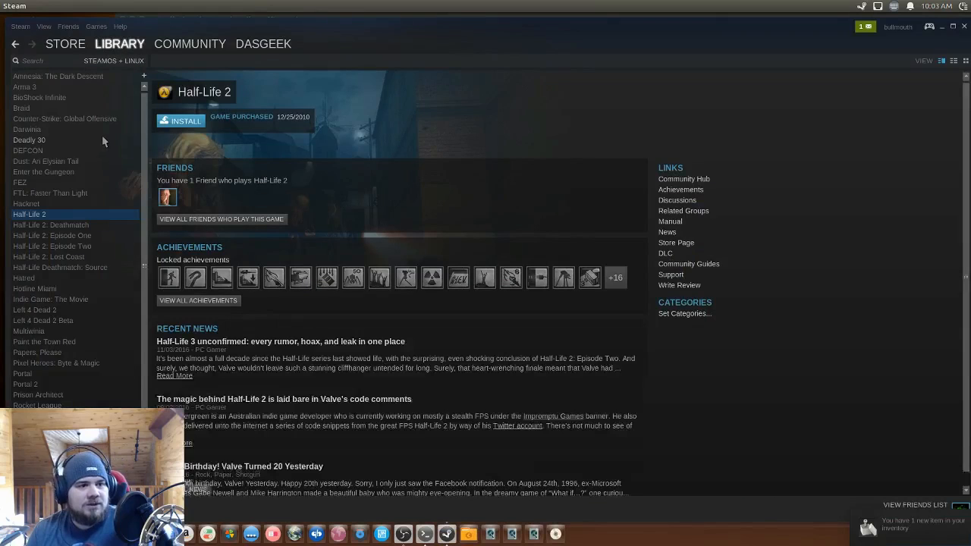
{"action": "mouse_move", "coordinate": [108, 157]}
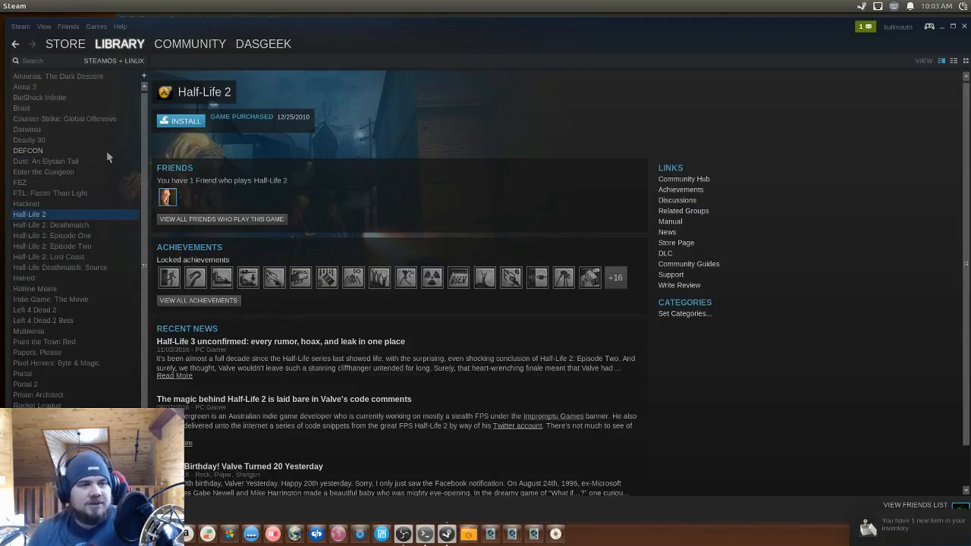
{"action": "mouse_move", "coordinate": [66, 152]}
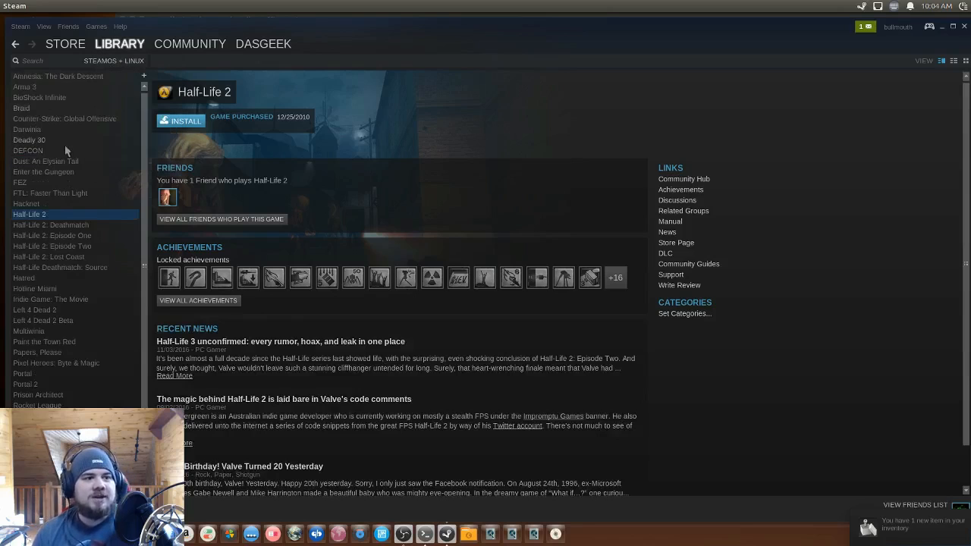
{"action": "scroll", "scroll_direction": "down", "scroll_amount": 3}
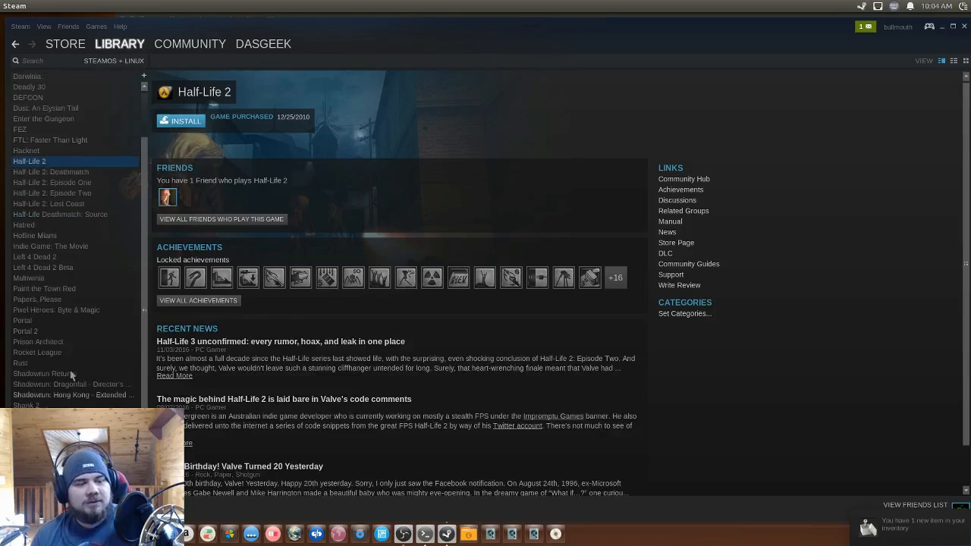
{"action": "scroll", "scroll_direction": "up", "scroll_amount": 3}
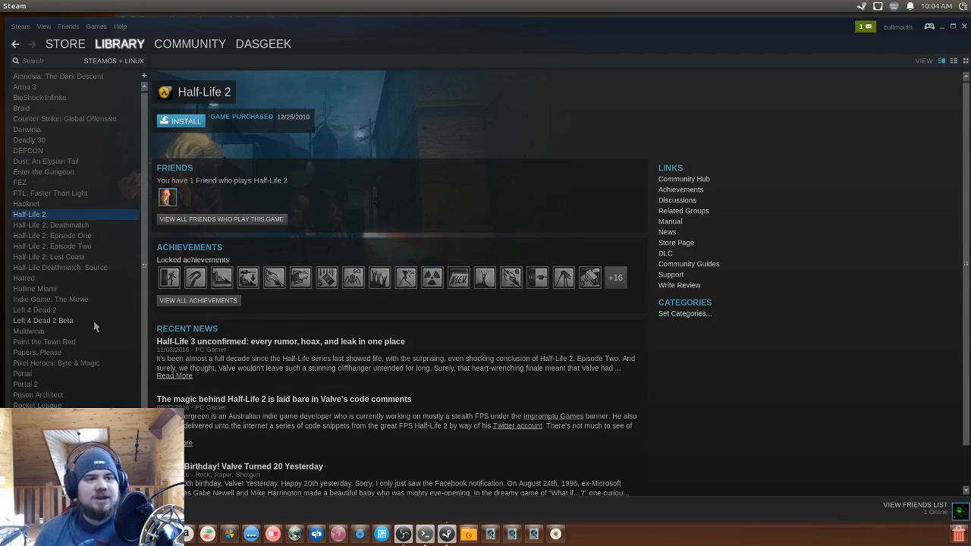